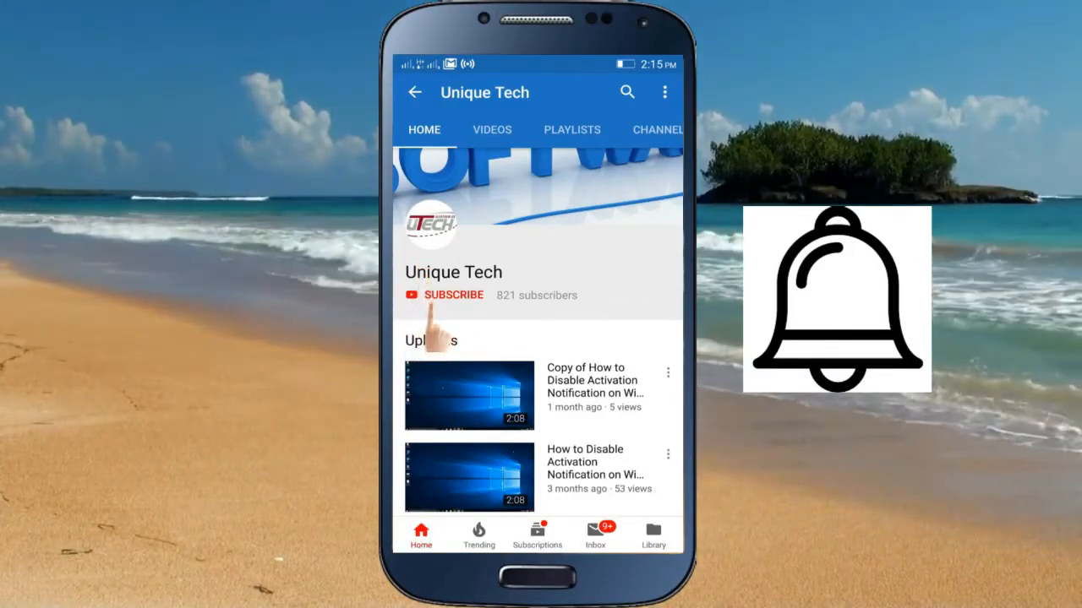
Watch the intro where the Unique Tech channel gets subscribed, ending at the sign-in screen
left_click(453, 295)
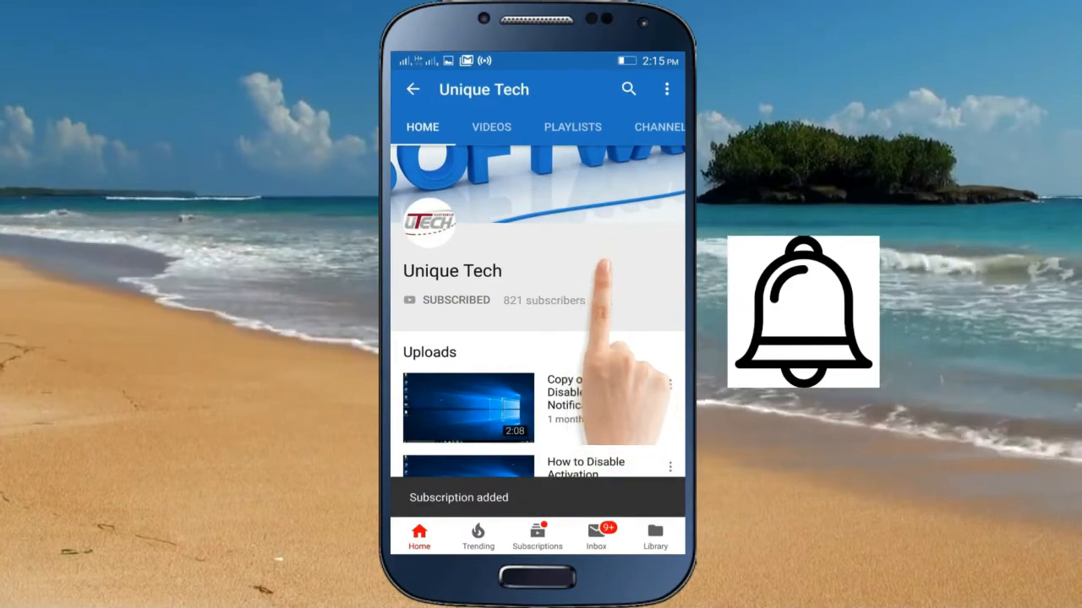
left_click(603, 300)
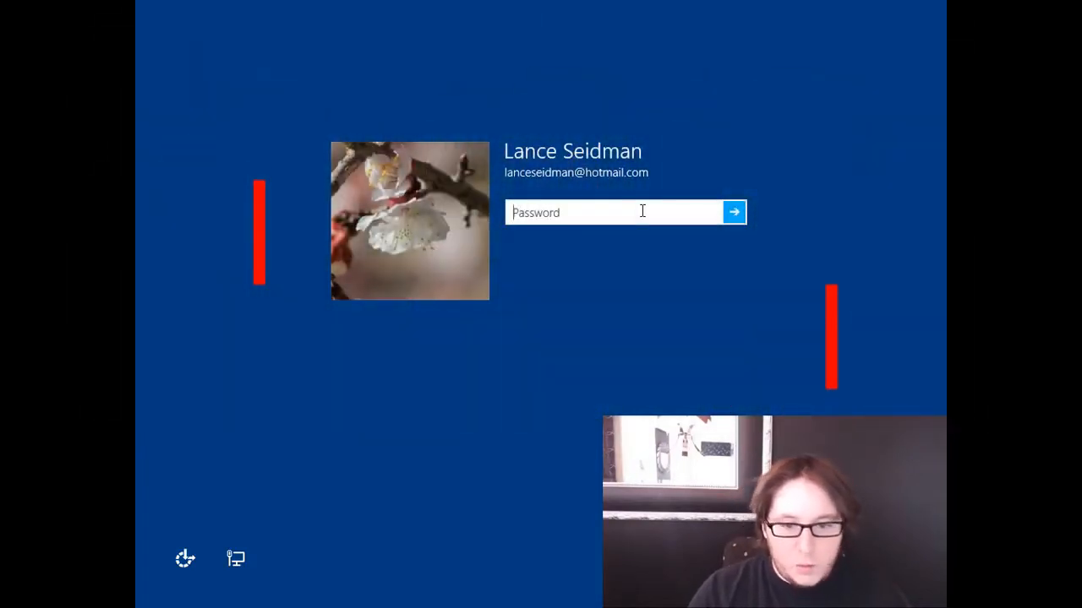
left_click(733, 211)
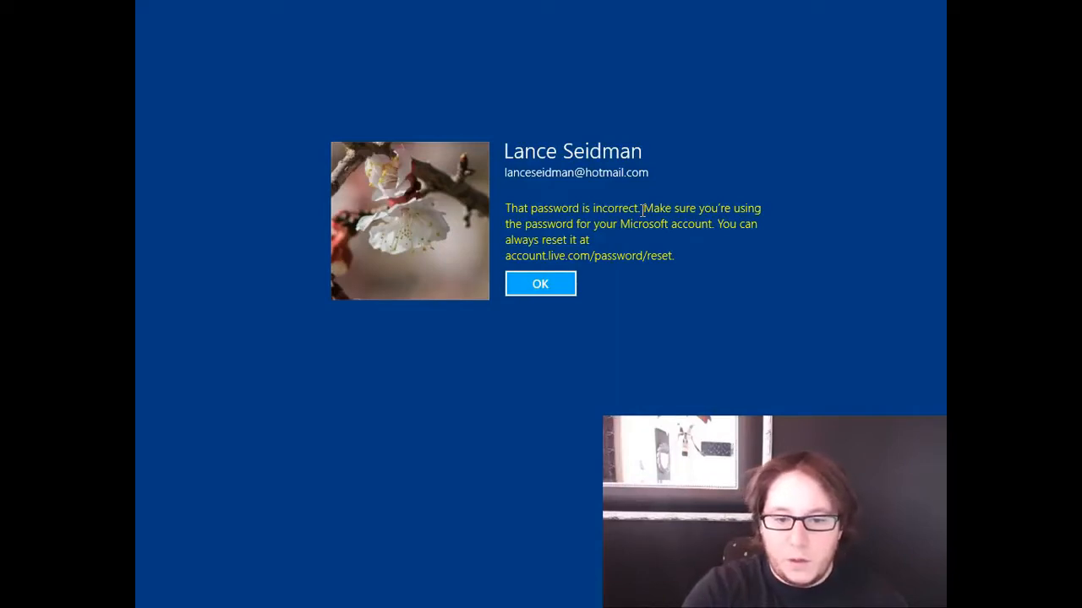
left_click(540, 283)
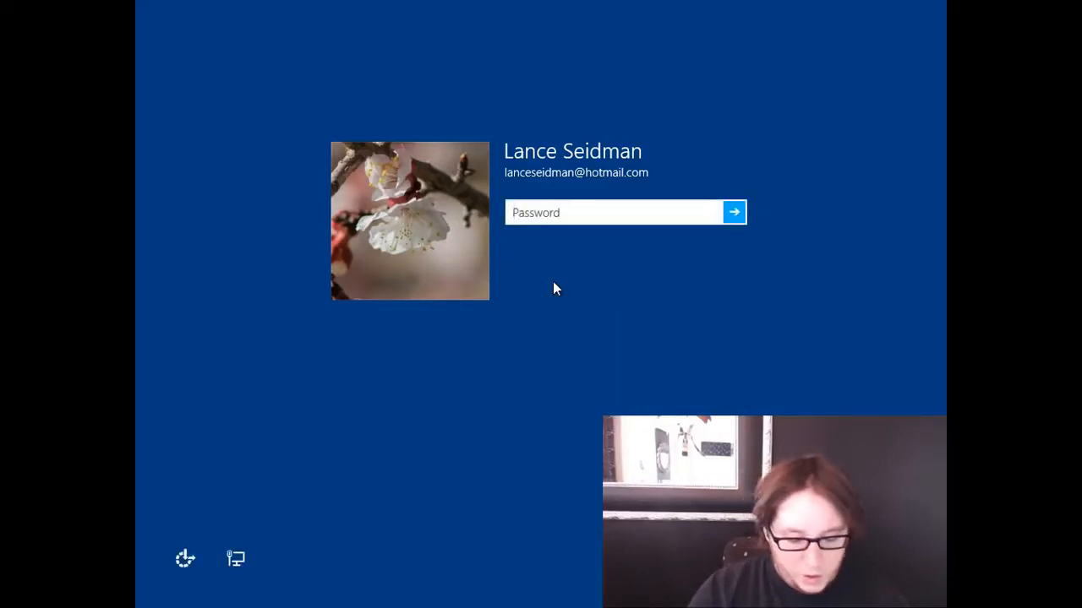
left_click(733, 212)
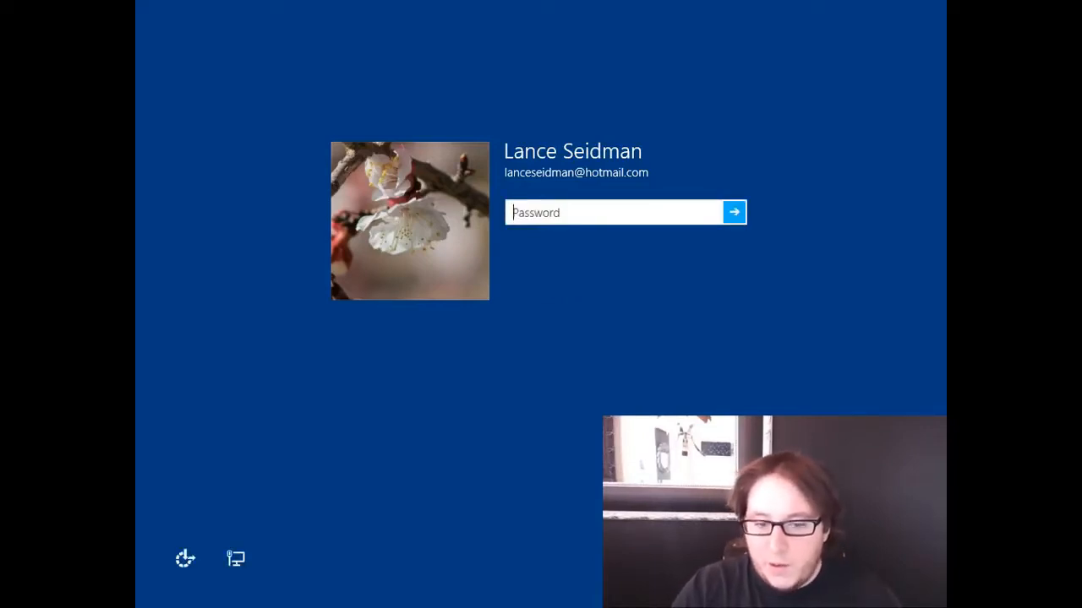
mouse_move(201, 148)
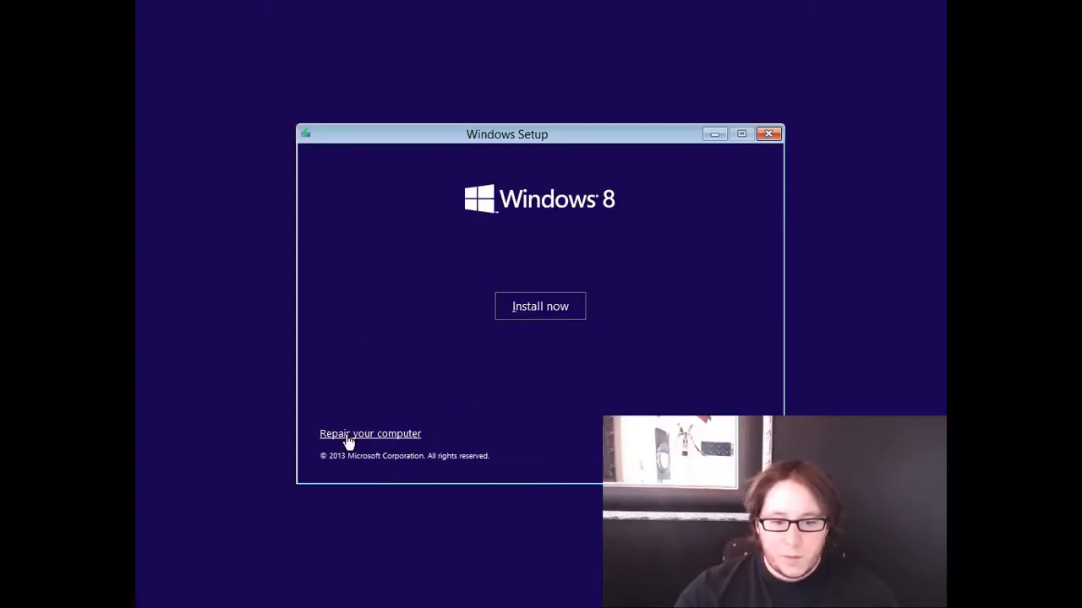
Reach the administrator Command Prompt via Repair your computer, Troubleshoot and Advanced options
left_click(370, 434)
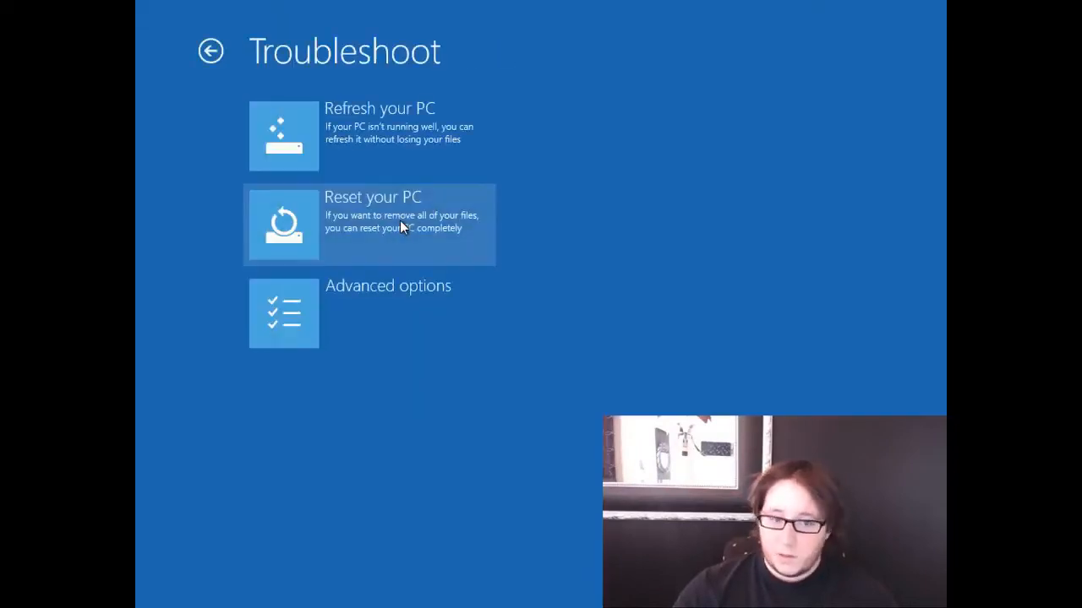
left_click(348, 313)
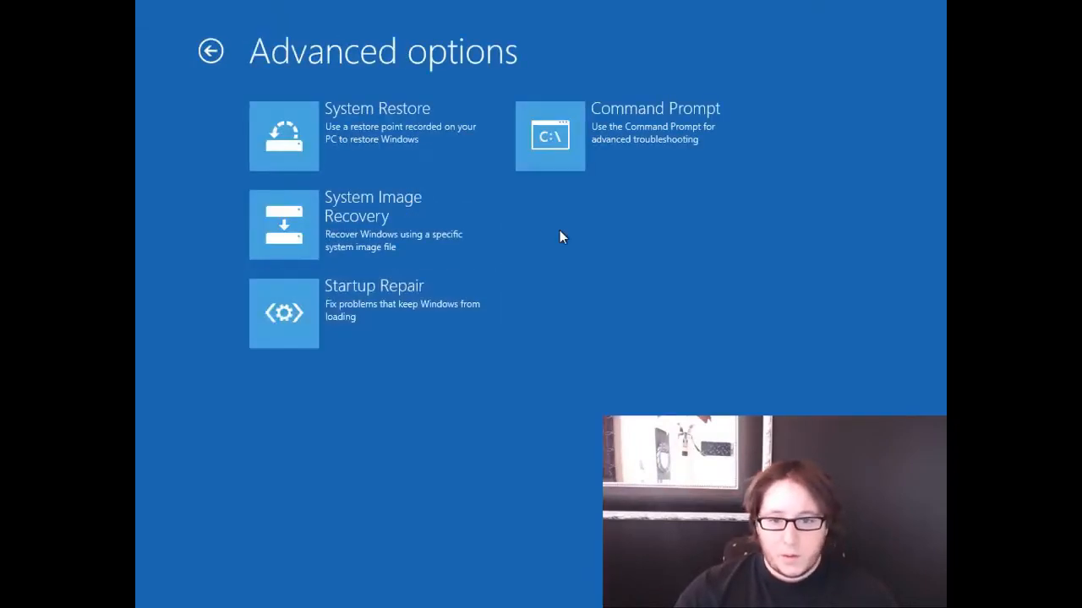
left_click(549, 135)
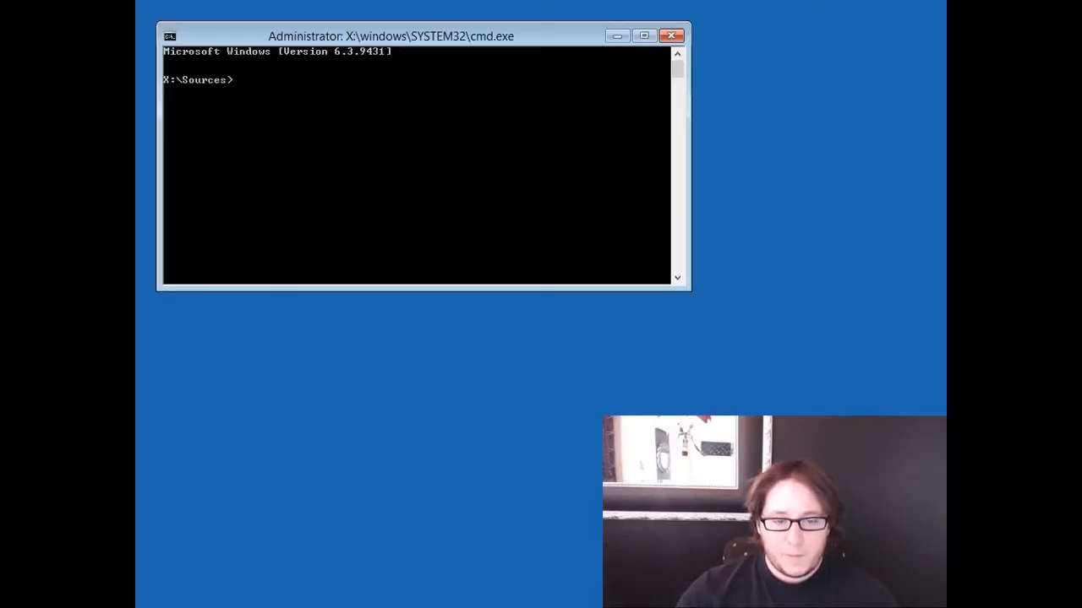
List the contents of drives E, C and D and the Users folder
type("cd")
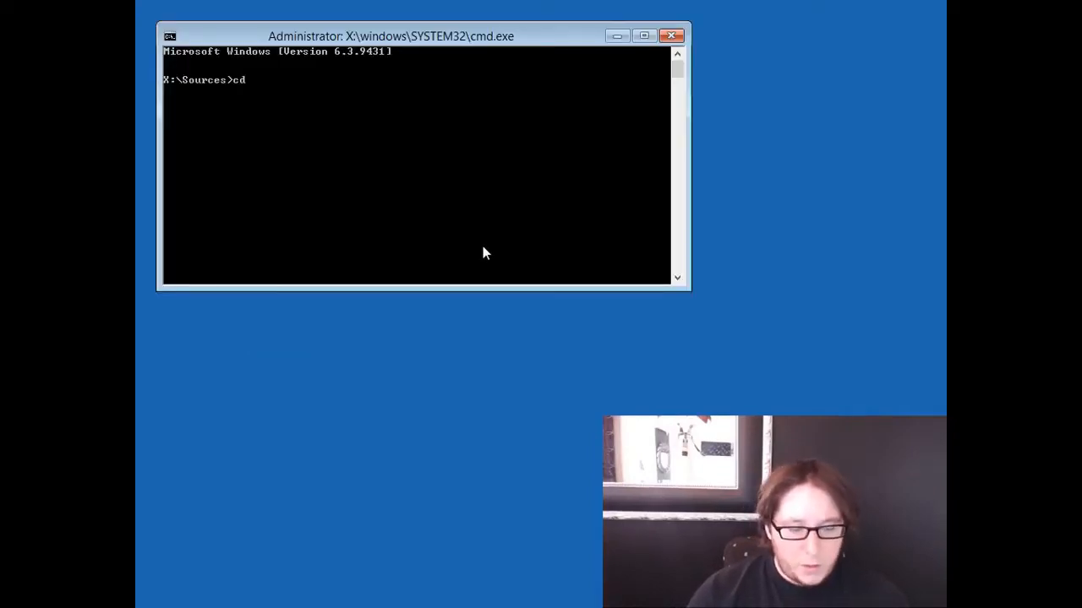
type("E:")
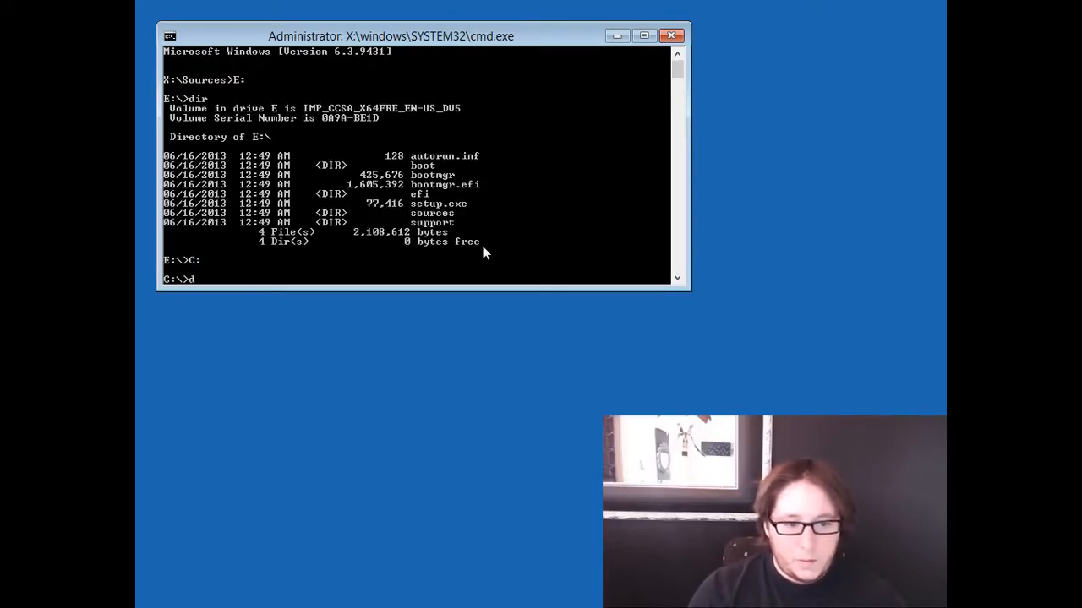
key("Return")
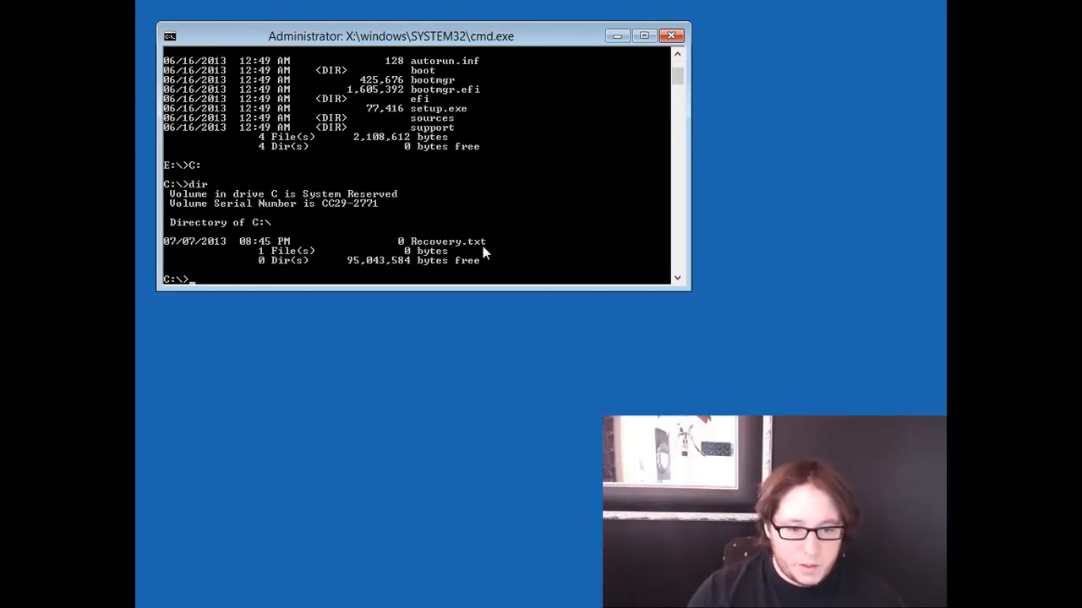
type("D:")
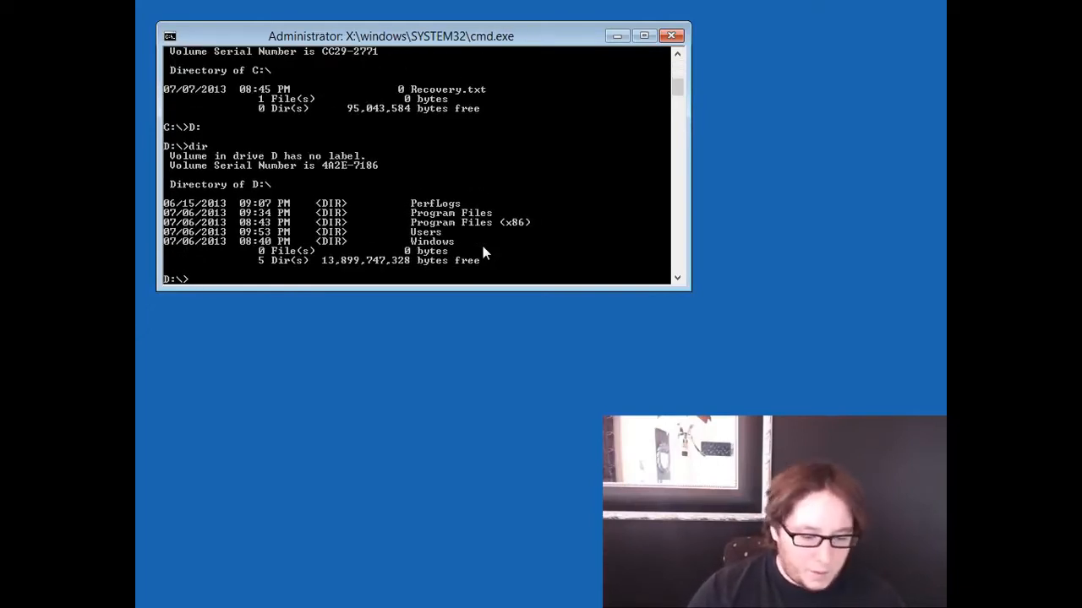
type("cd")
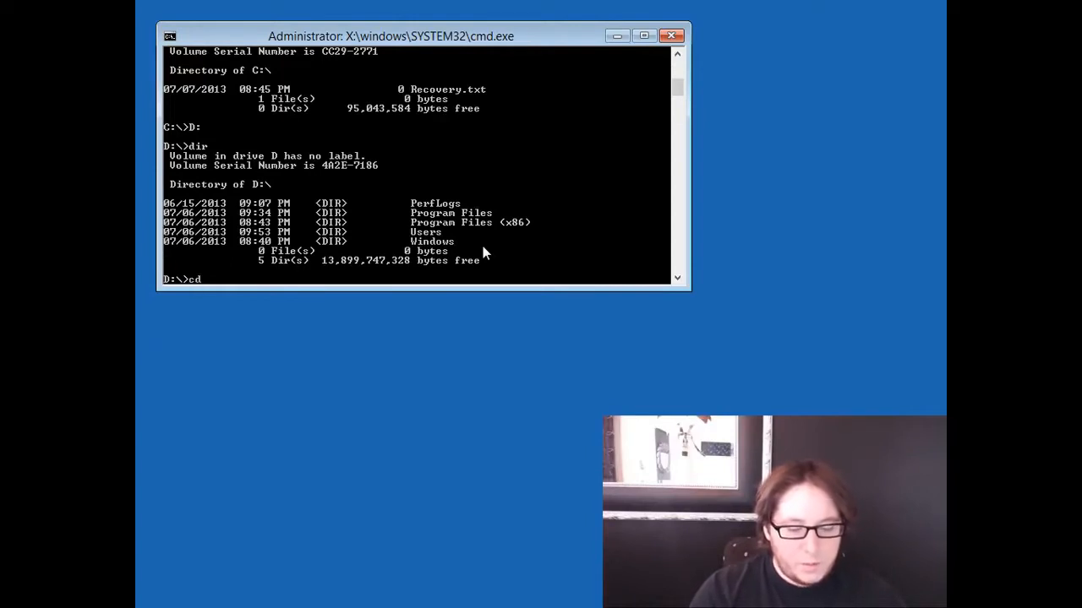
key("Return")
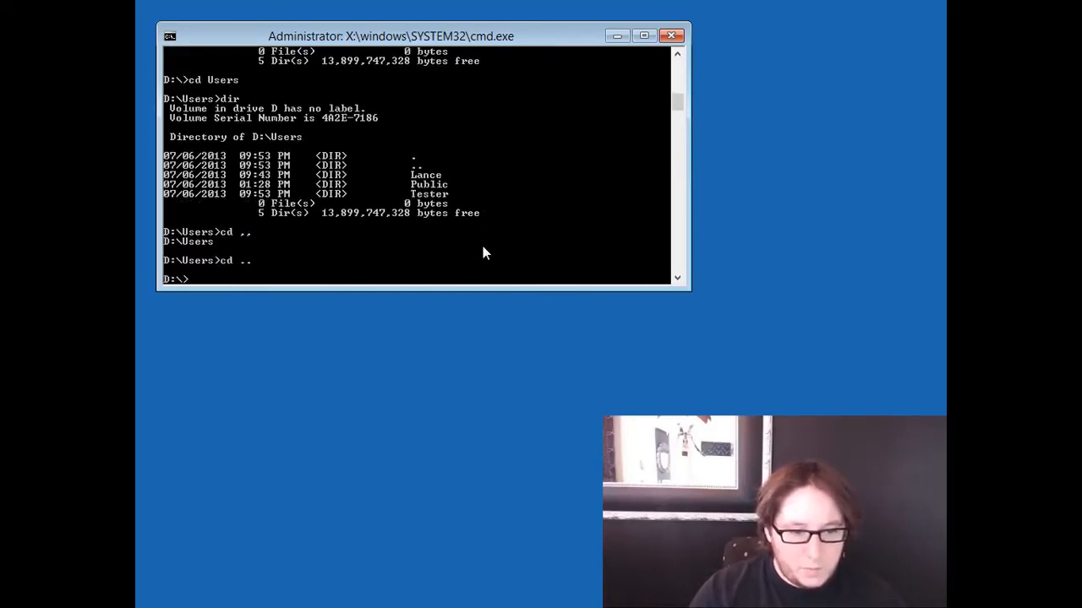
Change the working directory to D:\Windows\System32
type("cd Win")
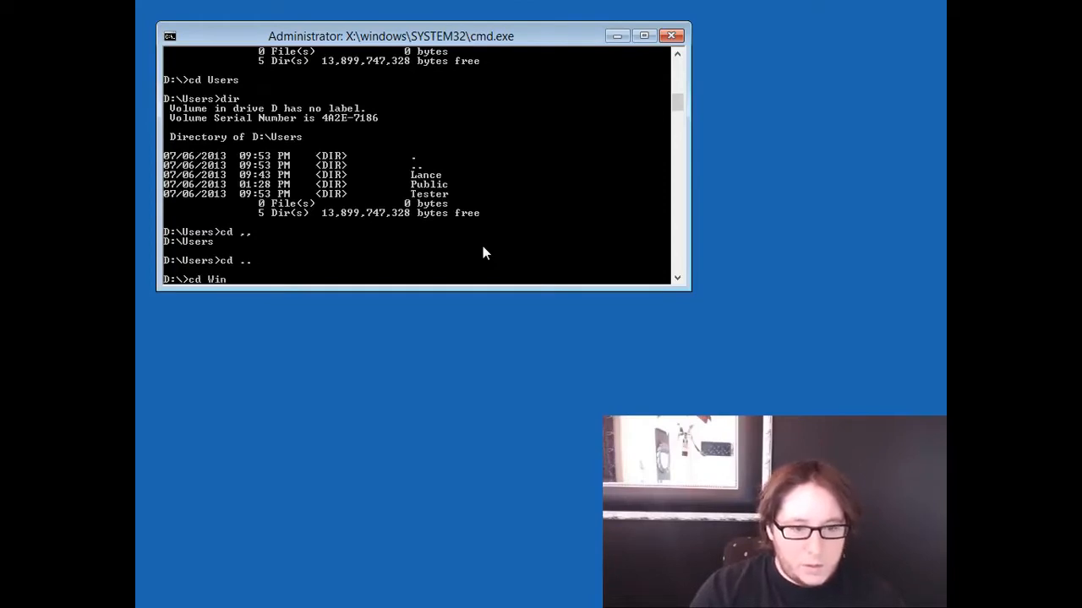
type("dows\\sys")
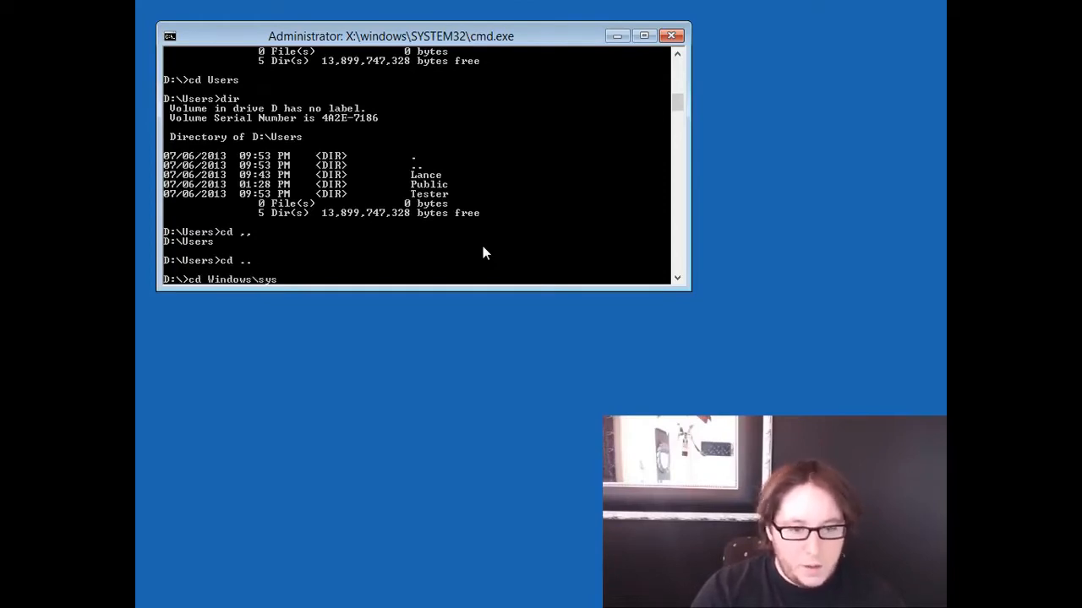
key("Return")
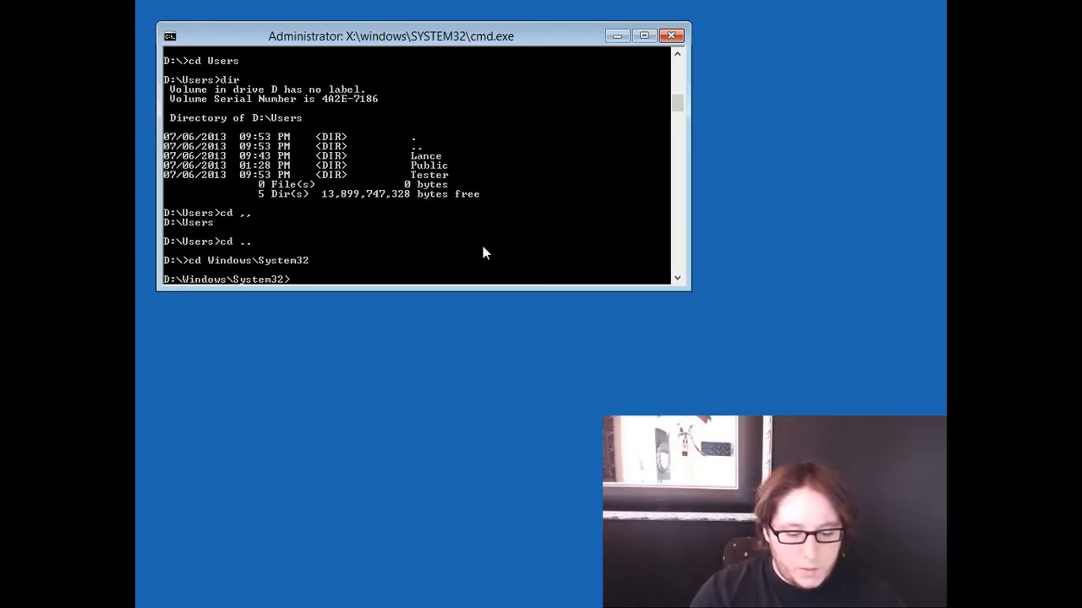
Try backing up cmd.exe as a copy, which fails with file not found
type("copy cmd.exe")
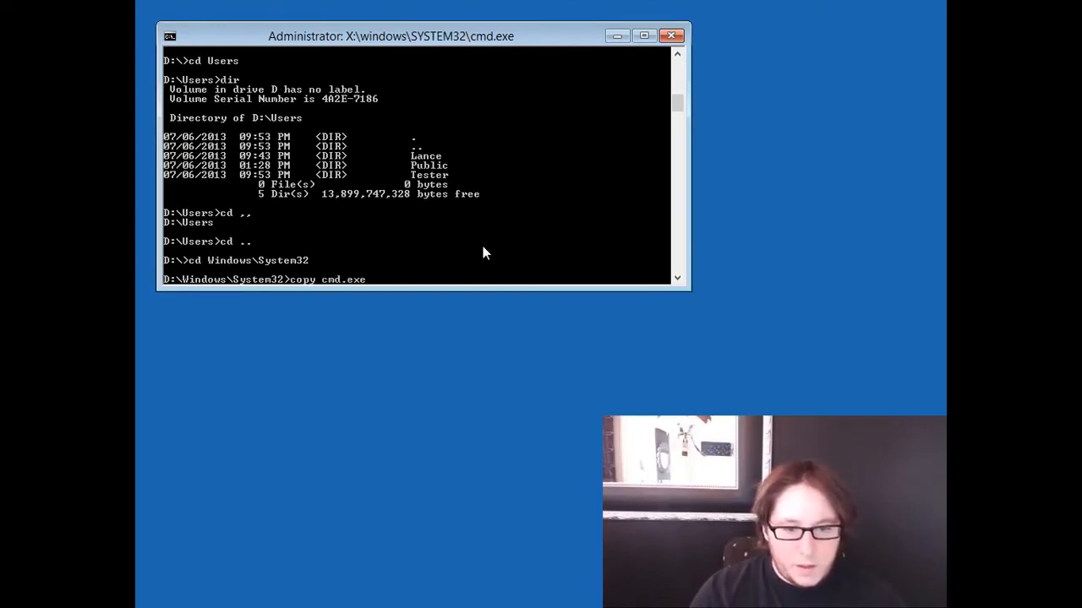
type("cmd2.e")
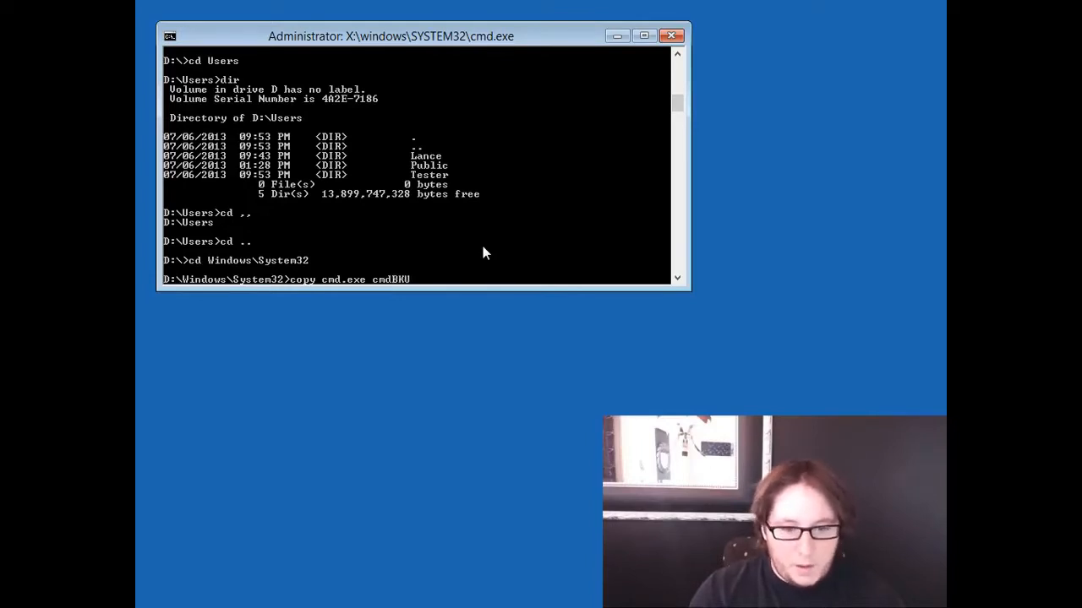
key("Return")
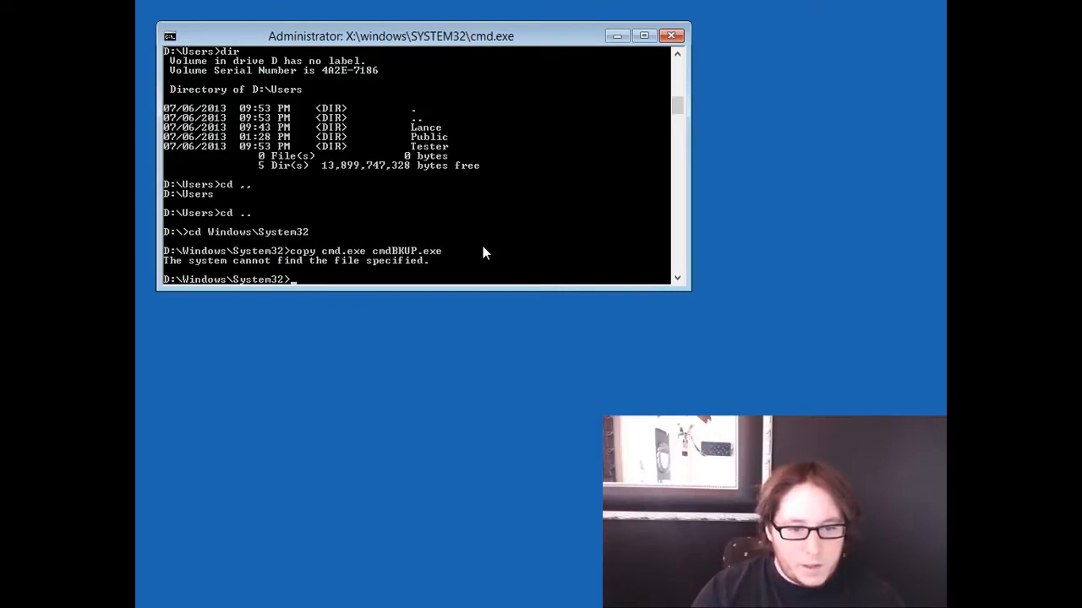
Start a nested cmd.exe shell and enter cmdBKUP.exe at the prompt
type("cmd.")
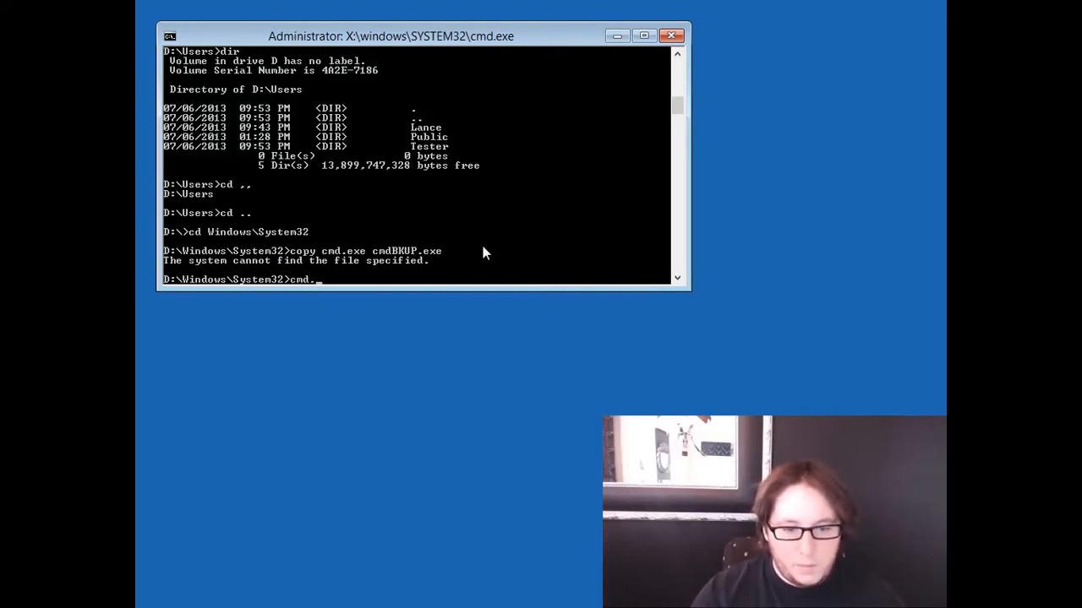
key("Return")
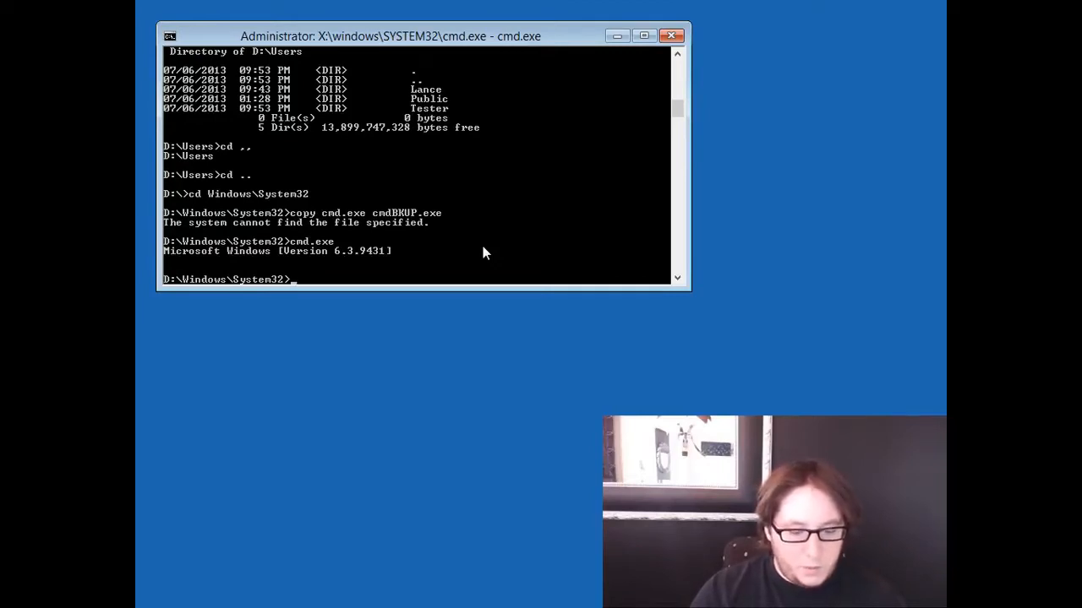
type("cmdBKUP.exe")
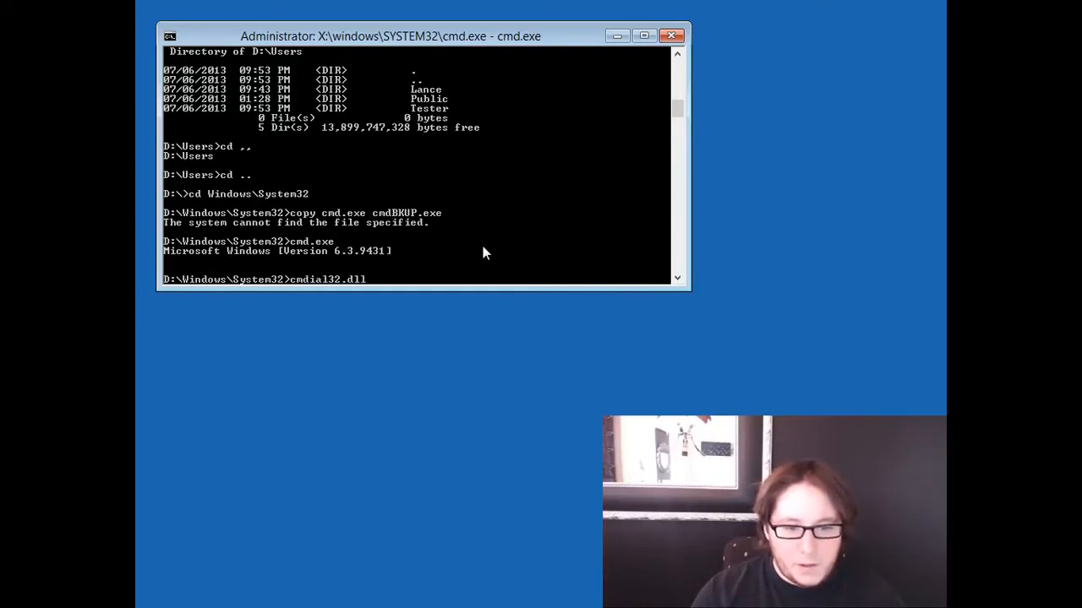
type("cmdBKUP.exe")
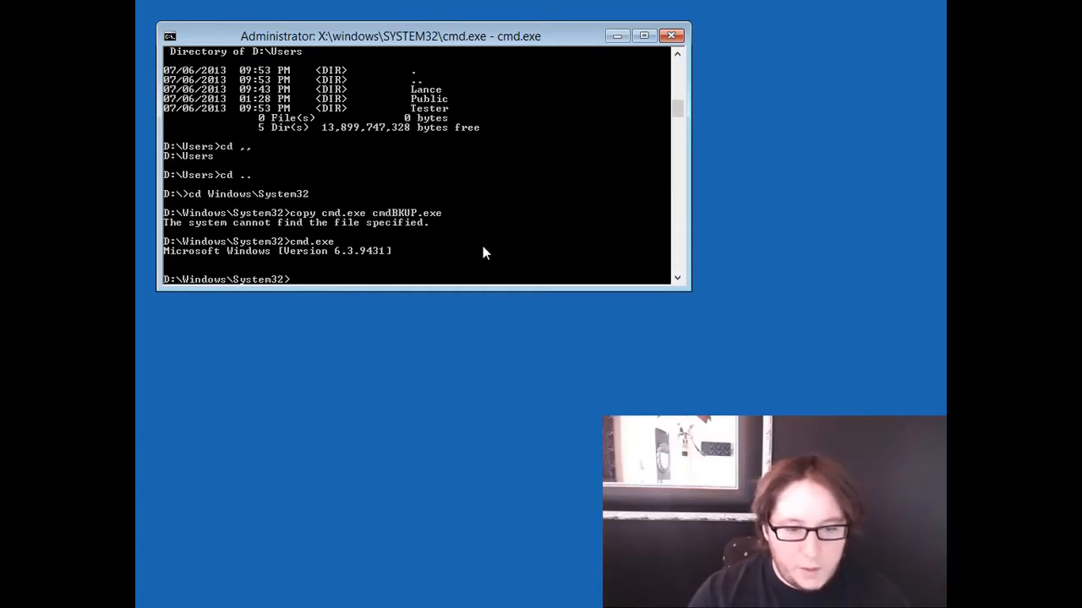
Run rename cmd.exe Utilman.exe, which reports file not found, then type Utilman.exe
type("en")
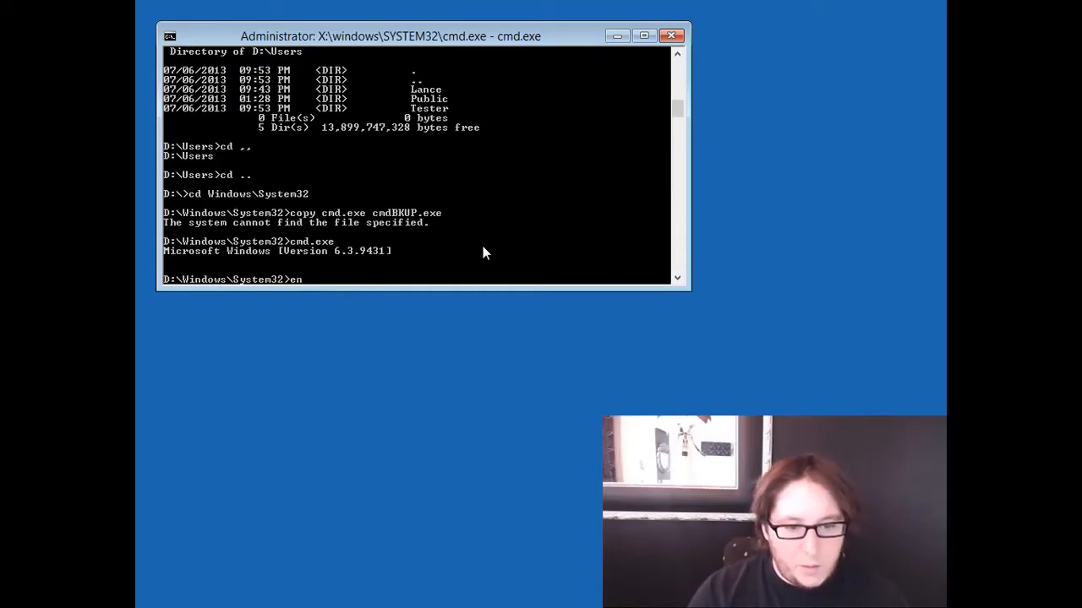
type("r")
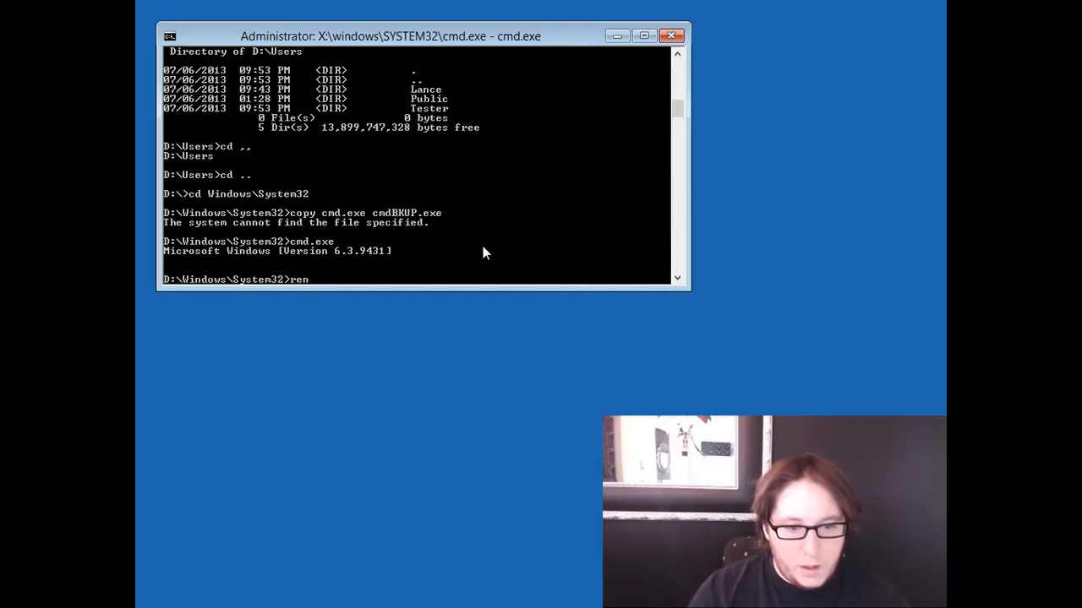
type("ame cmd.")
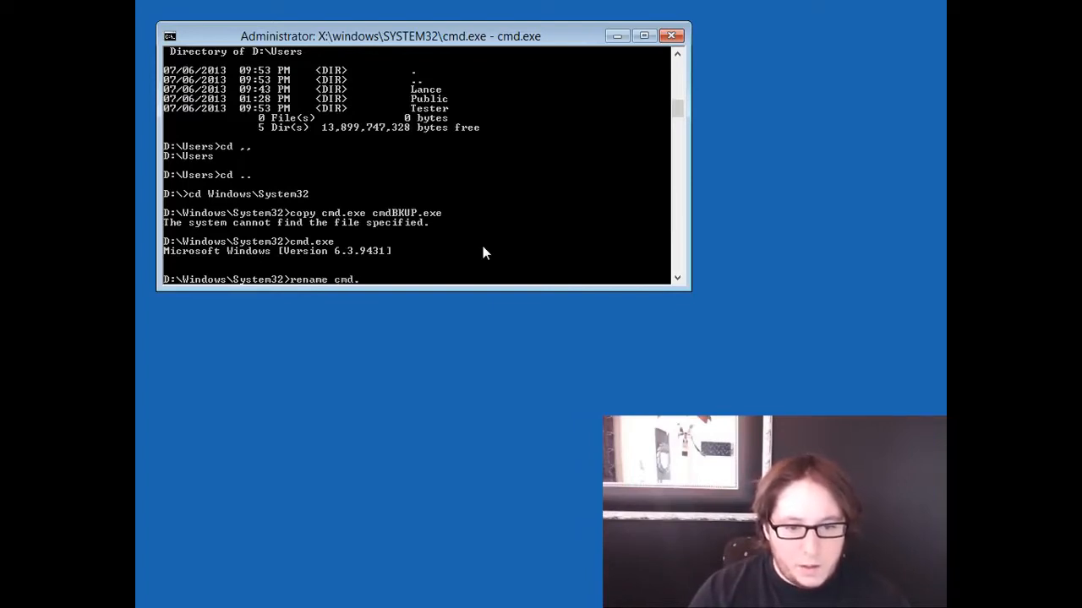
type("exe Util")
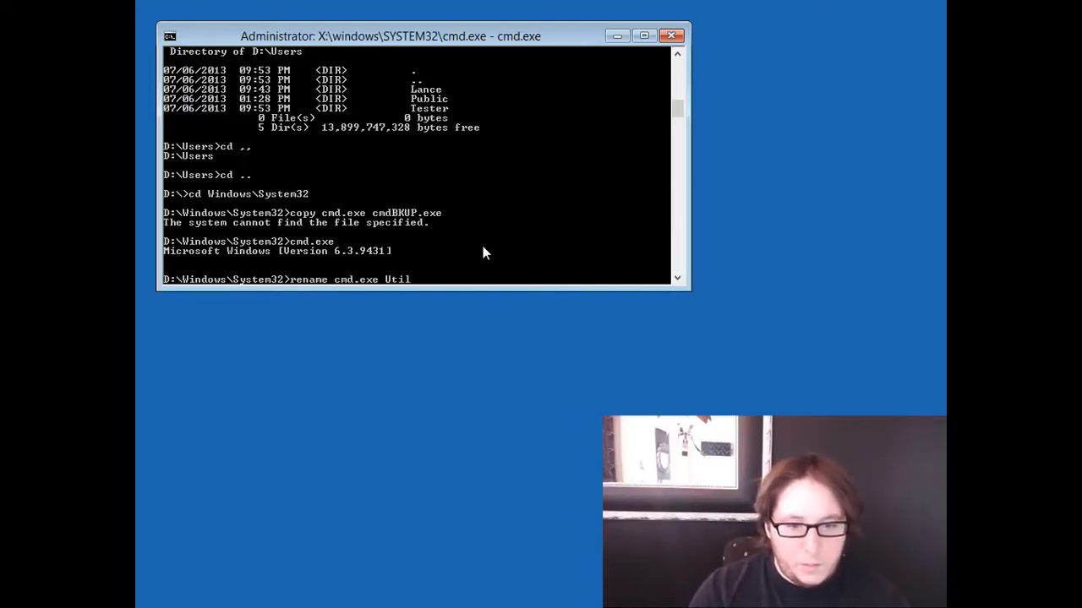
type("man.exe")
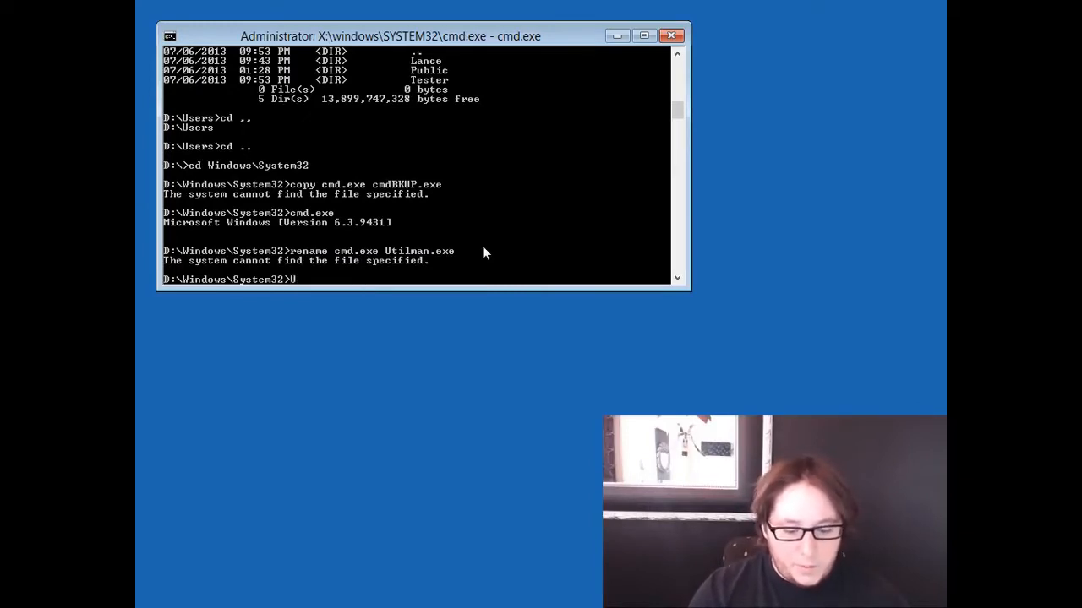
type("tilman.exe")
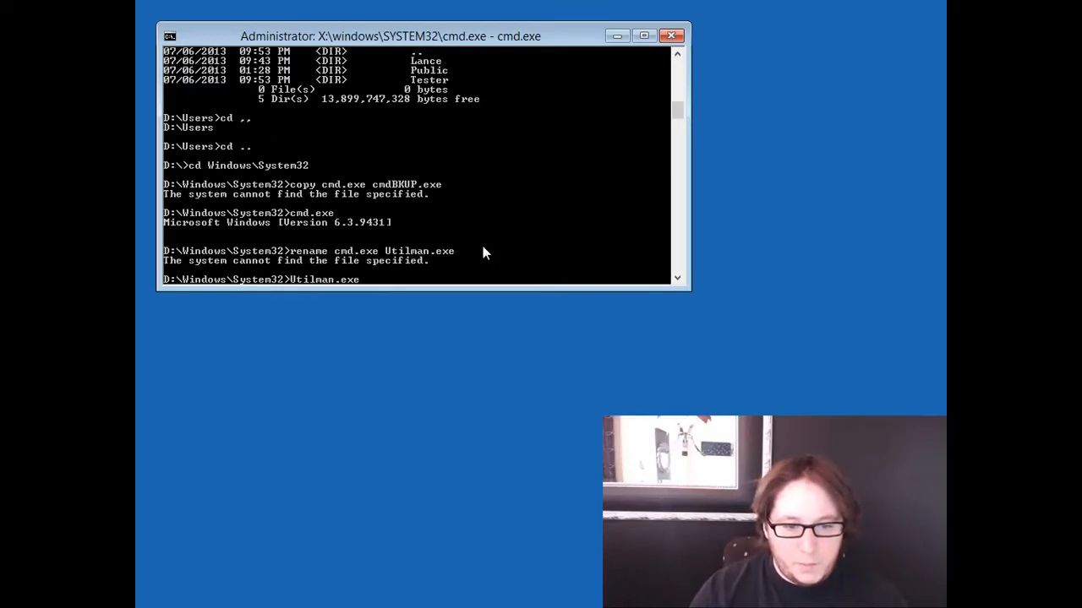
Run Utilman.exe, getting a not-enough-storage error, and discard the stray cmd line
key("Return")
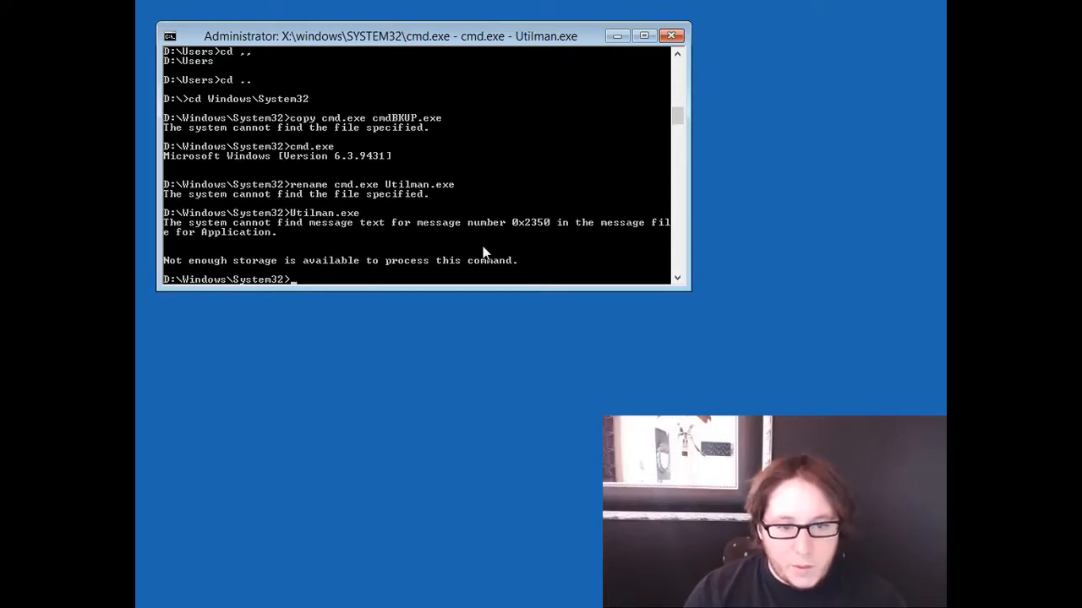
type("cmdext.")
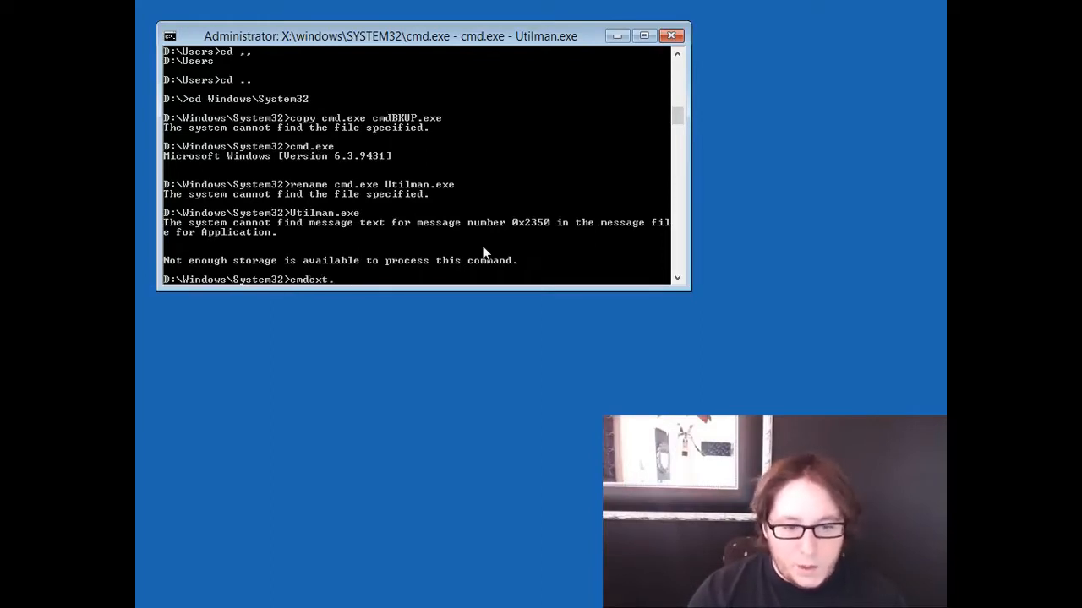
key("Return")
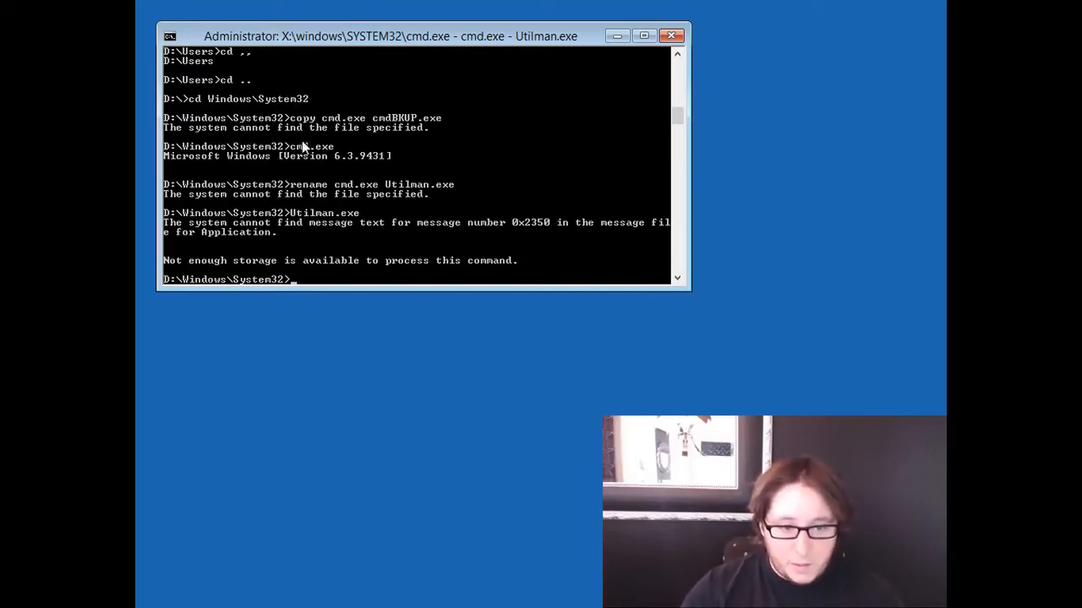
mouse_move(271, 176)
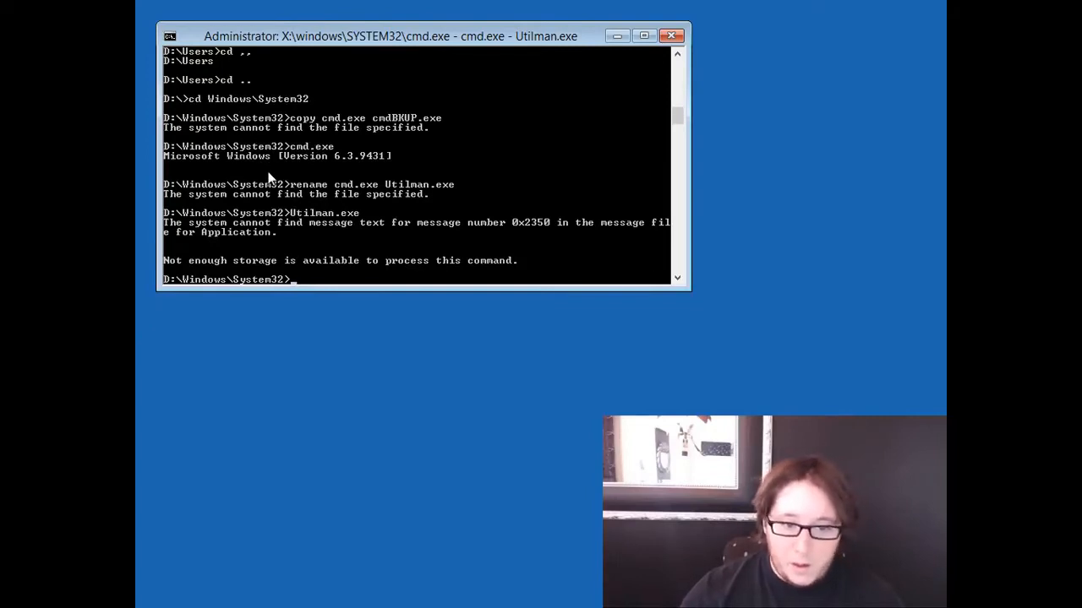
Exit the Command Prompt to return to the Windows sign-in password prompt
left_click(300, 173)
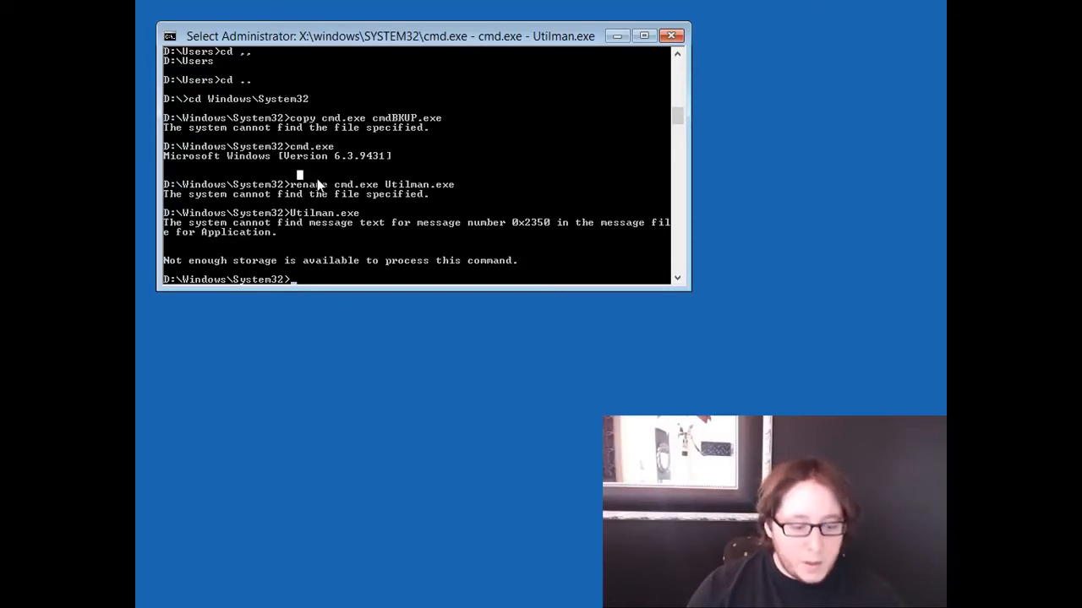
type("exit")
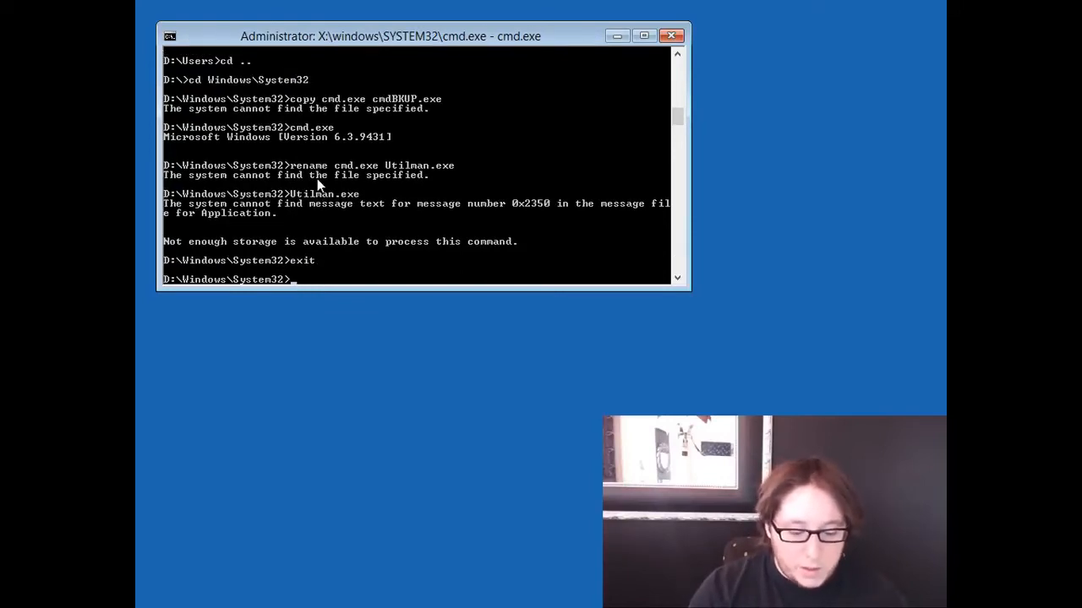
type("Utilman.exe")
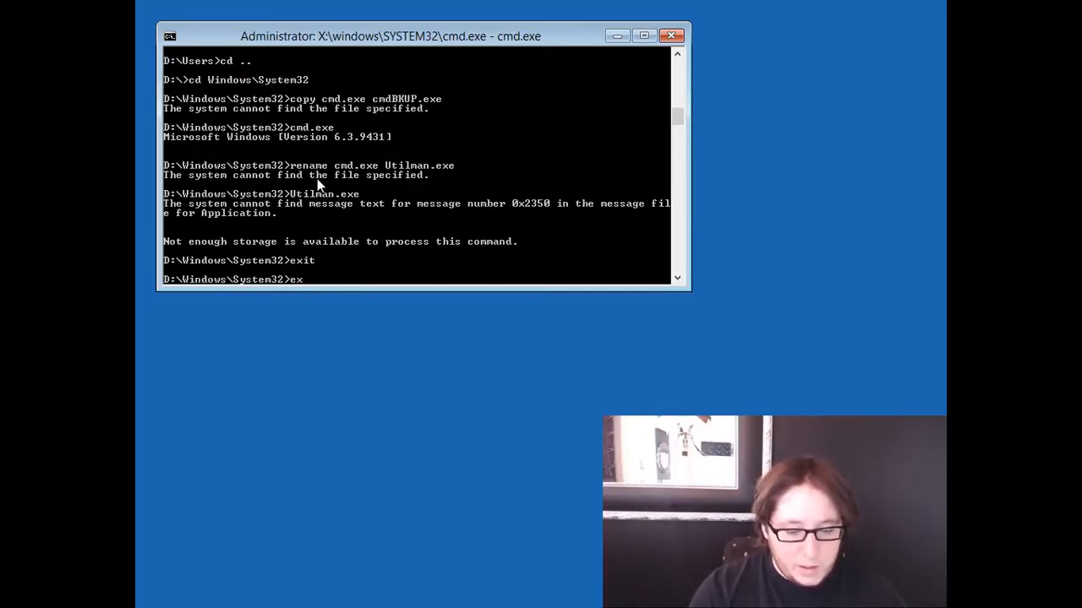
key("Return")
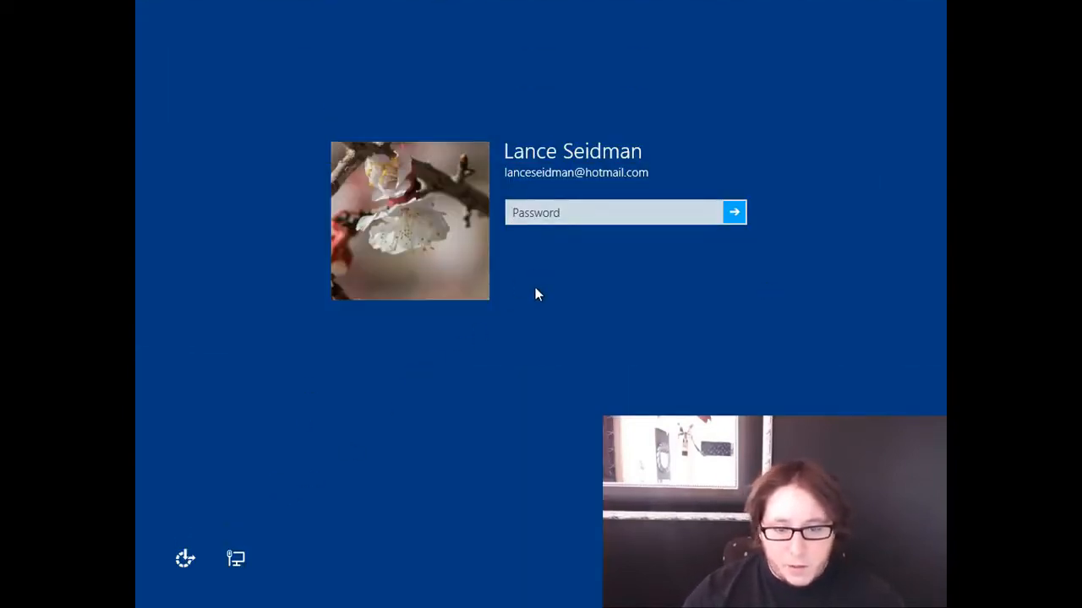
mouse_move(482, 410)
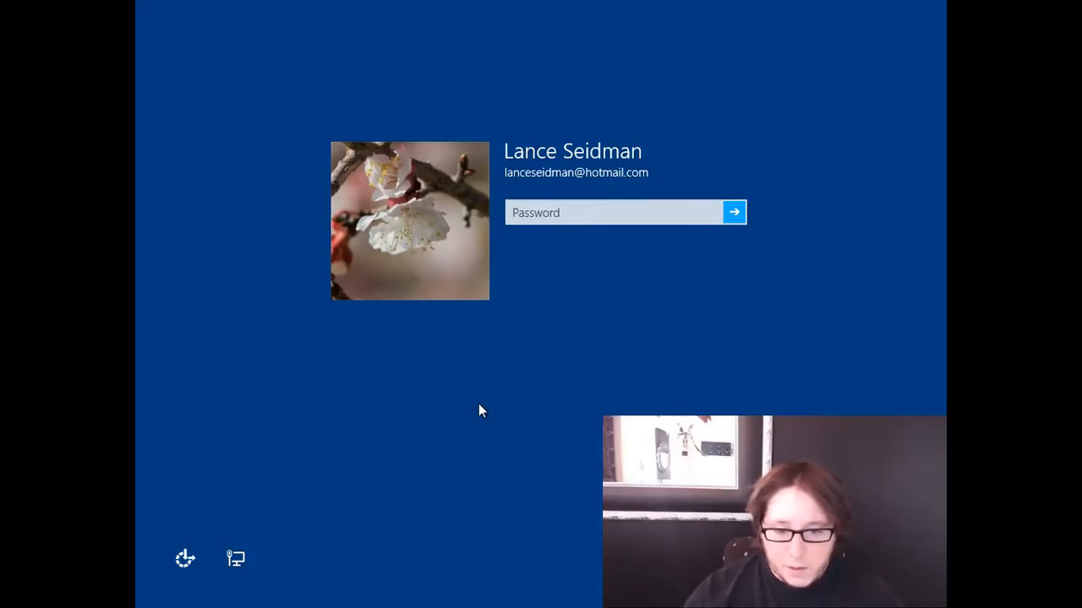
mouse_move(448, 408)
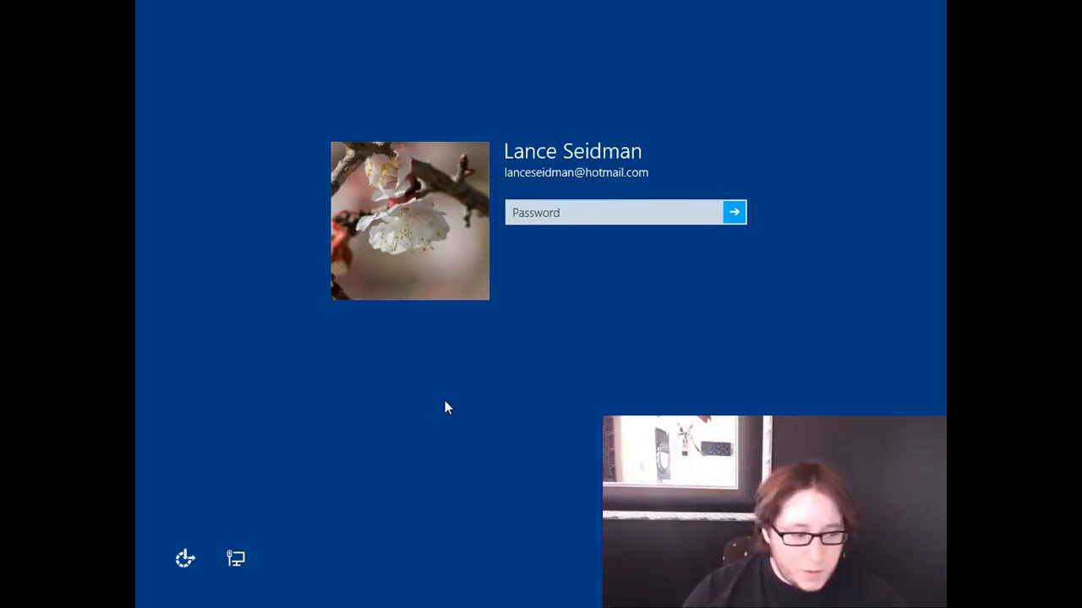
mouse_move(262, 543)
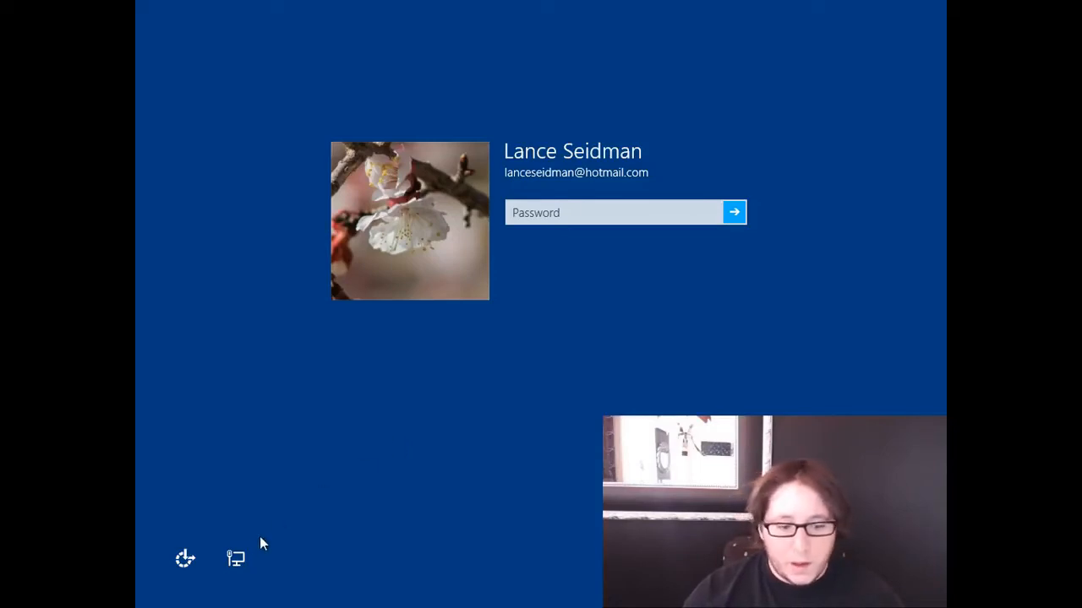
mouse_move(184, 558)
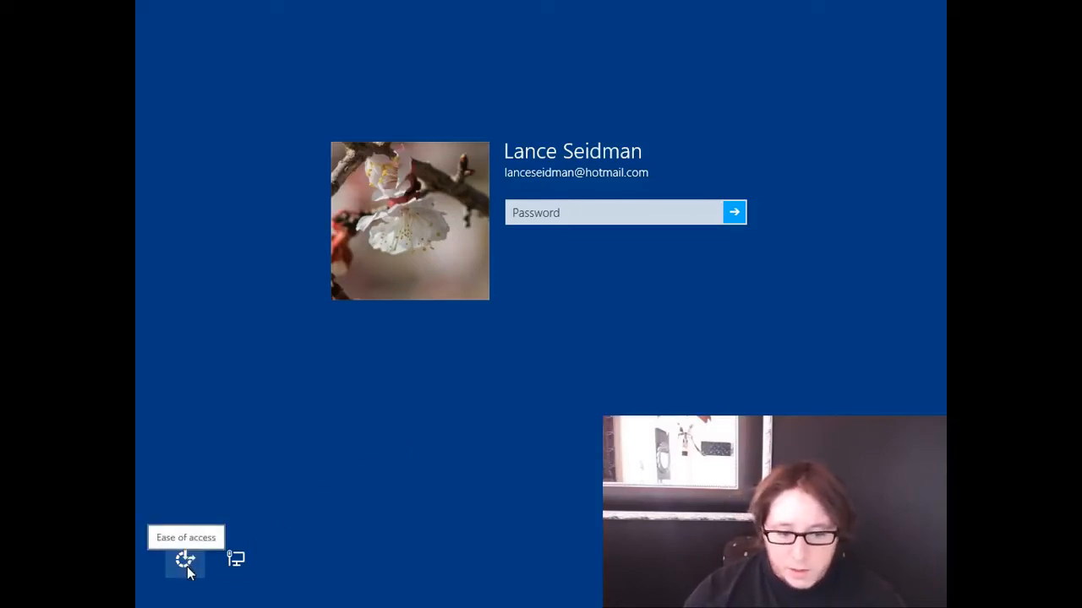
Launch the Ease of Access Command Prompt and move it toward the screen centre
left_click(184, 560)
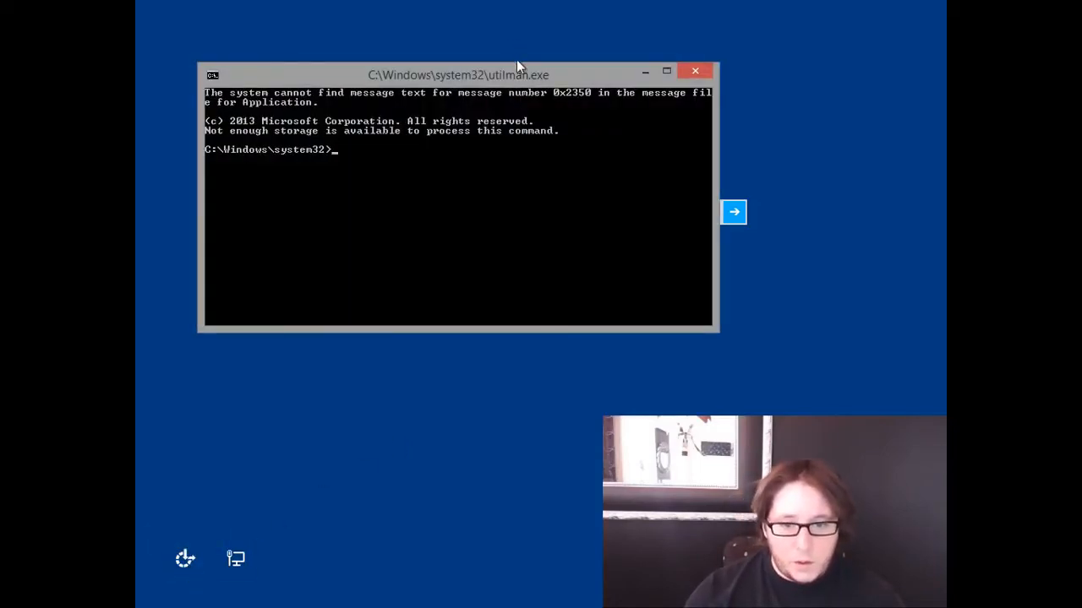
left_click_drag(457, 75, 477, 152)
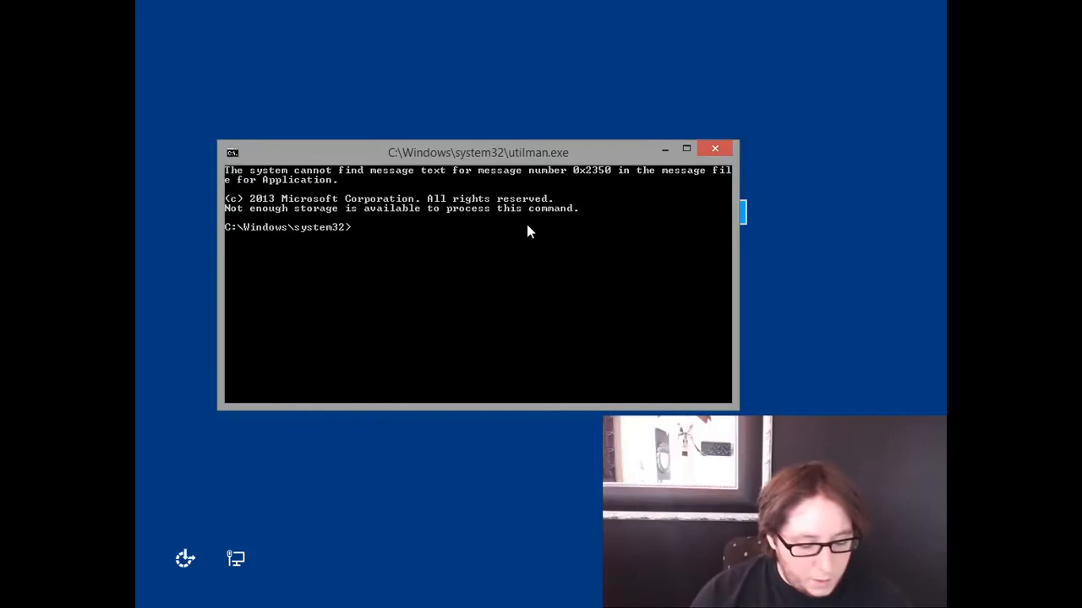
List the user accounts: Administrator, Guest and Lance
type("net")
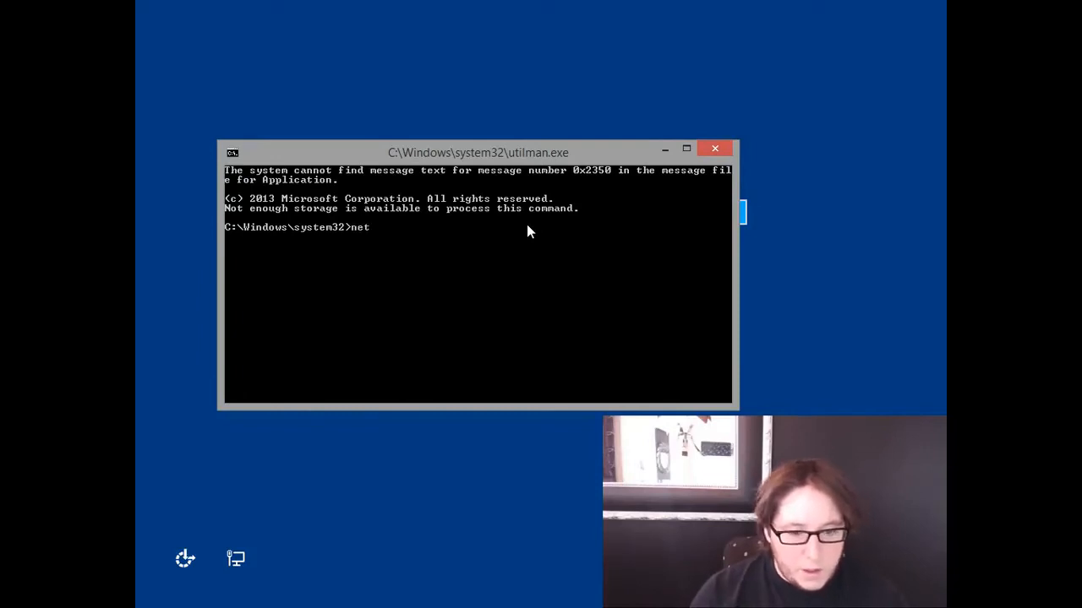
type("users")
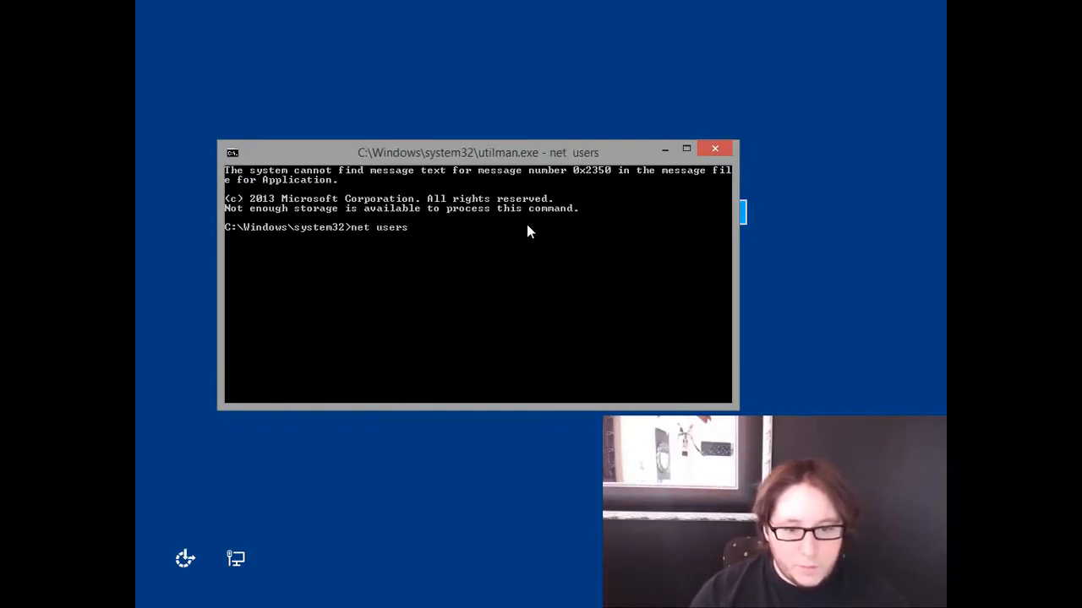
key("Return")
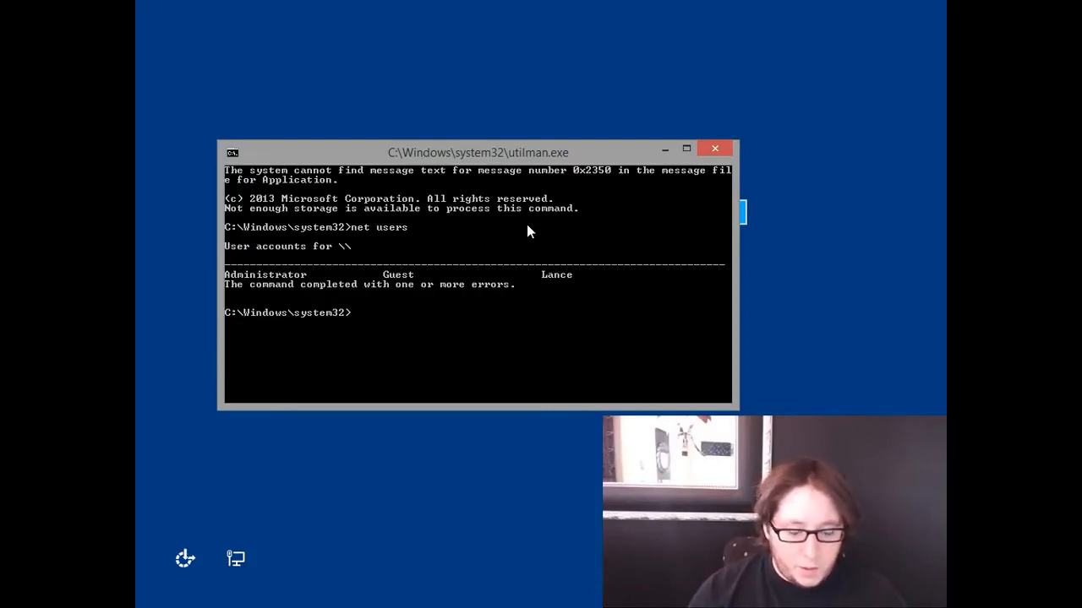
Activate the built-in Administrator account with net users Administrator /active
type("net users")
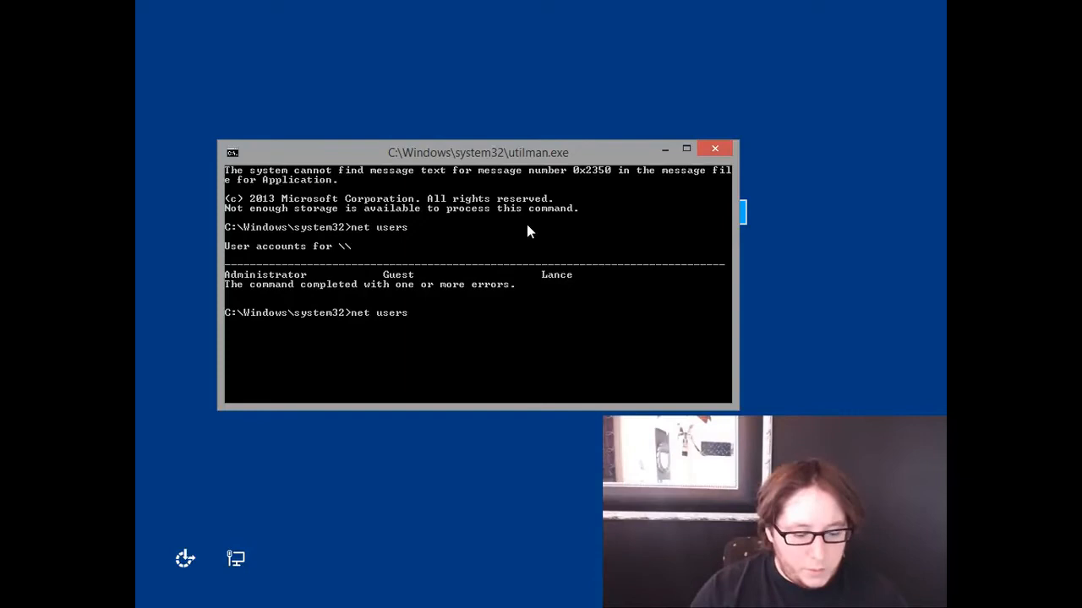
type("Admi")
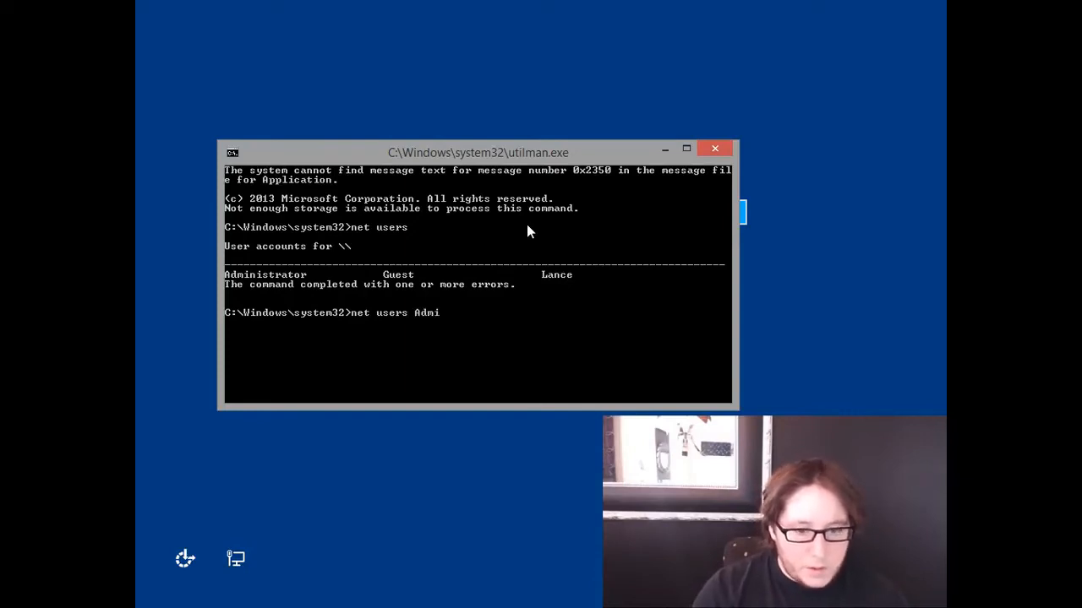
type("nistrator")
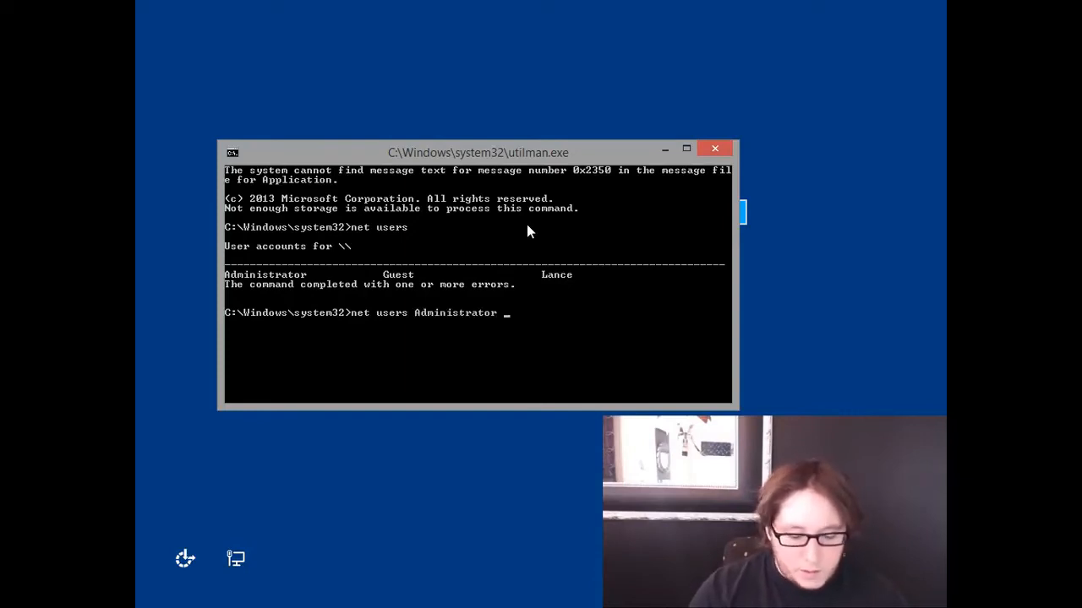
type("/active:")
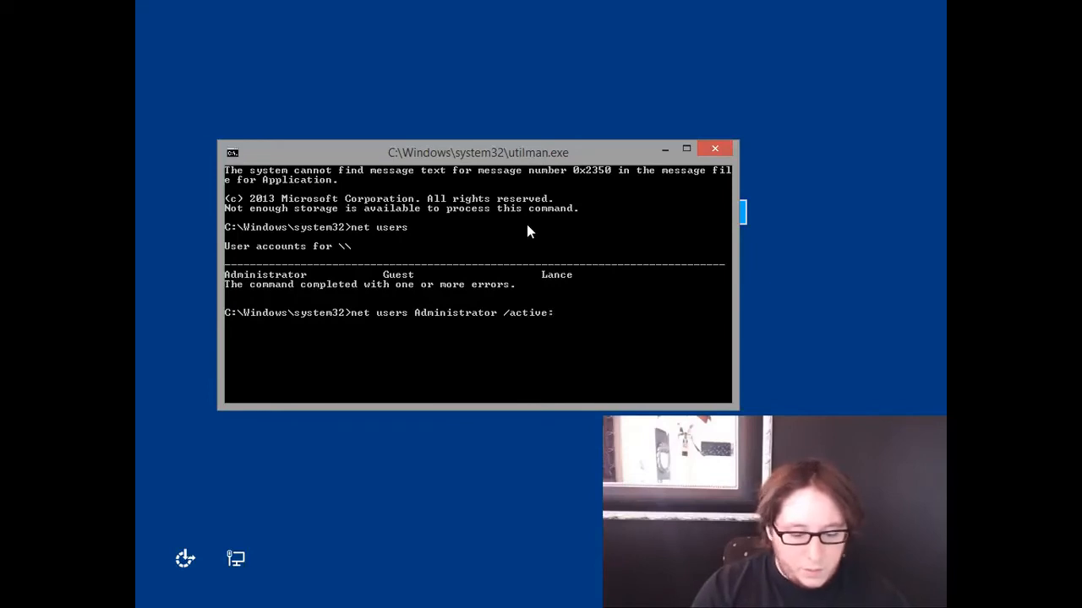
key("Return")
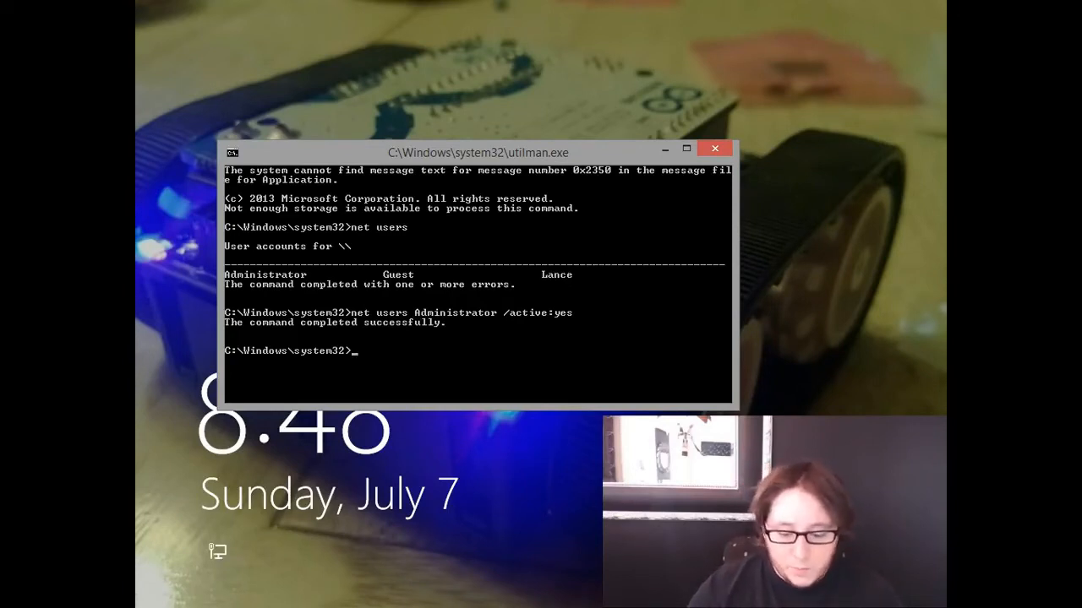
type("net users Administrator /active:")
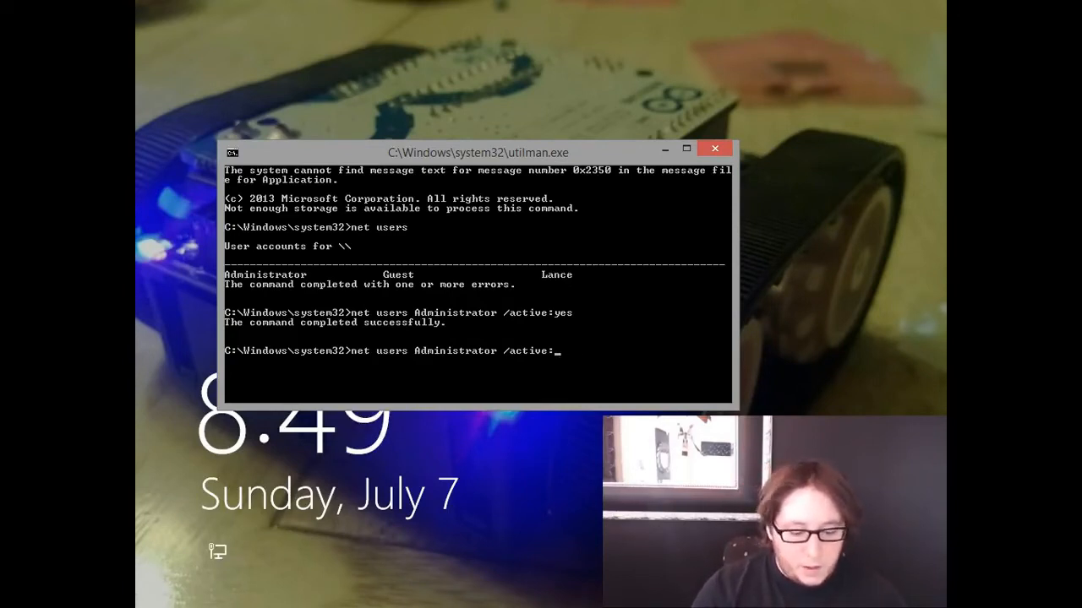
key("Return")
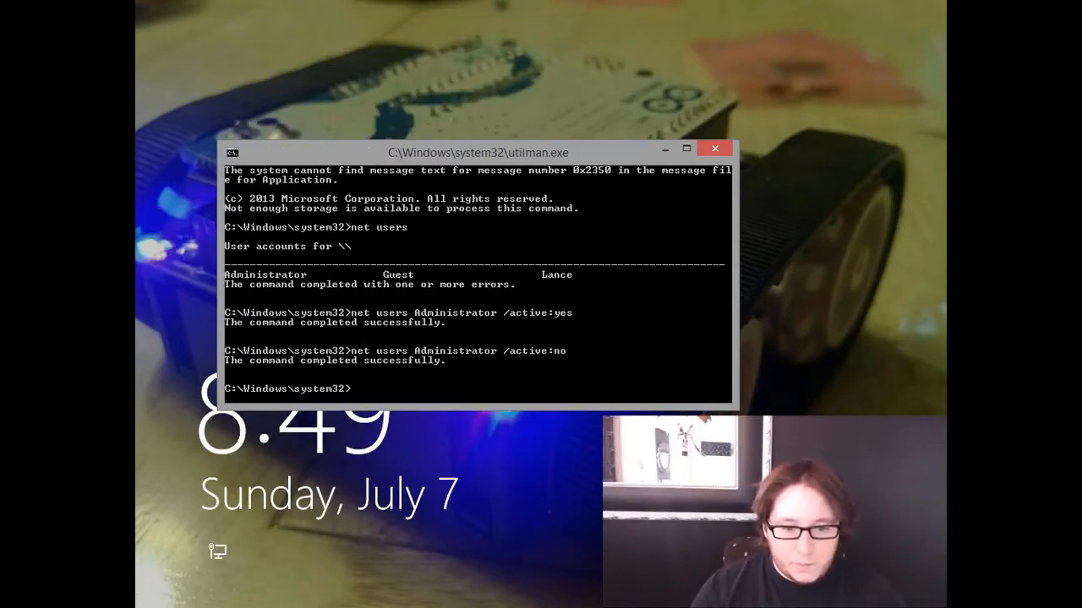
type("ne")
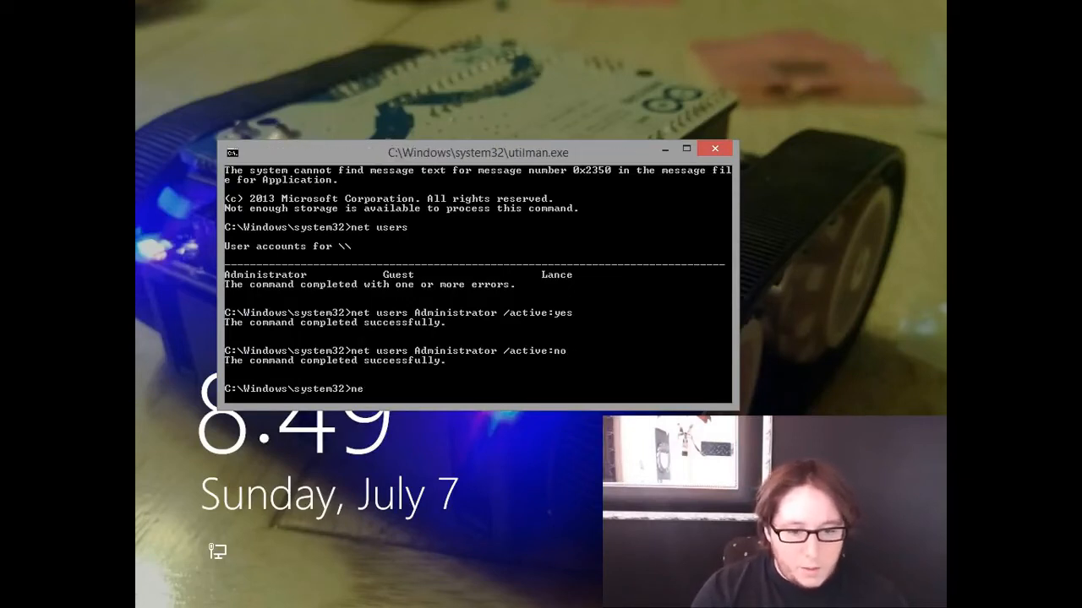
type("t user")
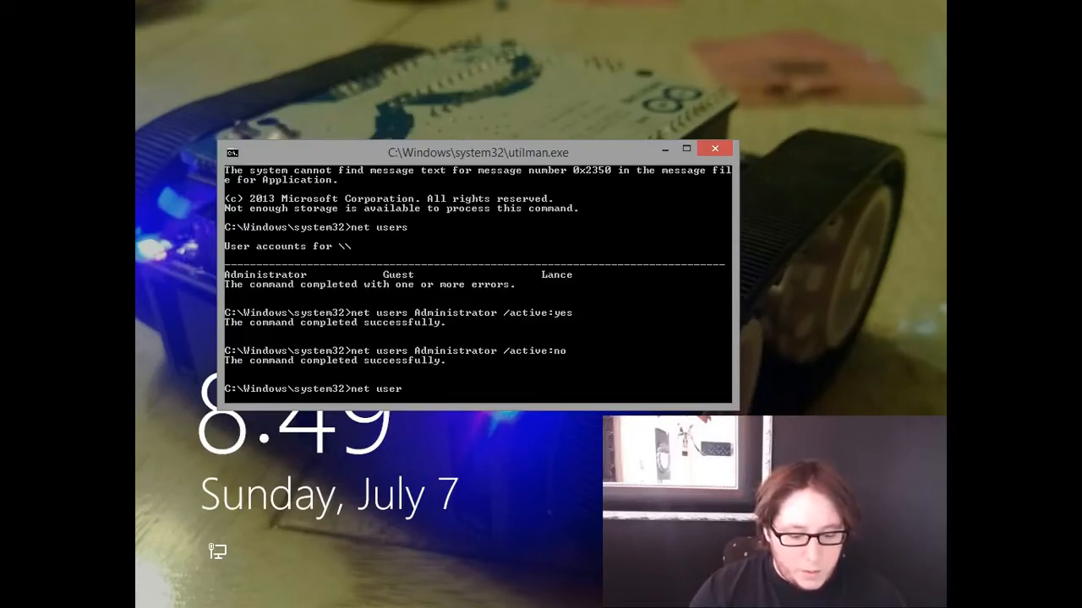
type("Testing")
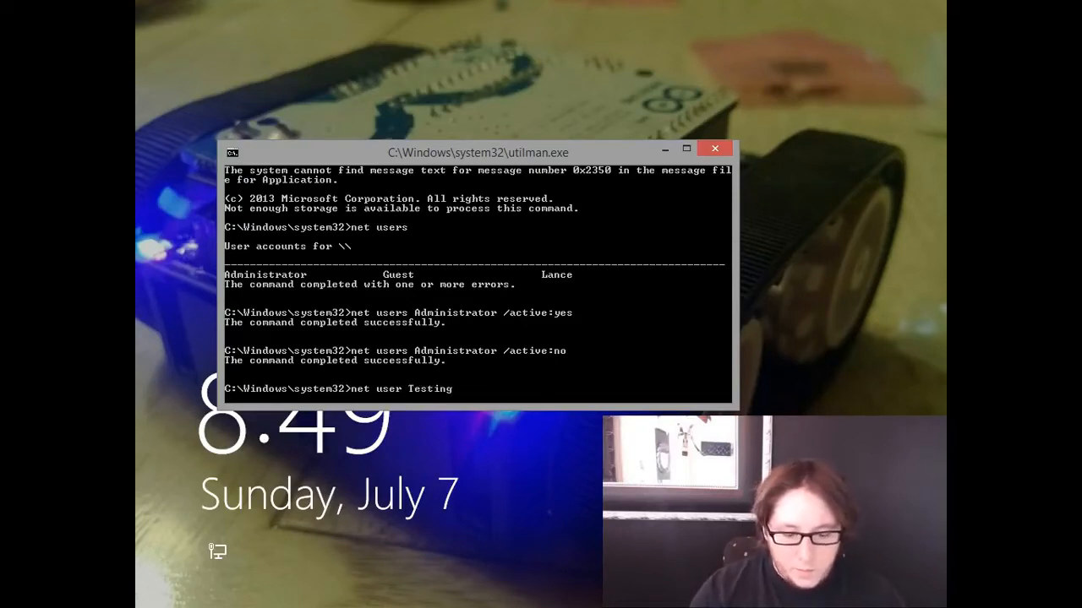
type("/A")
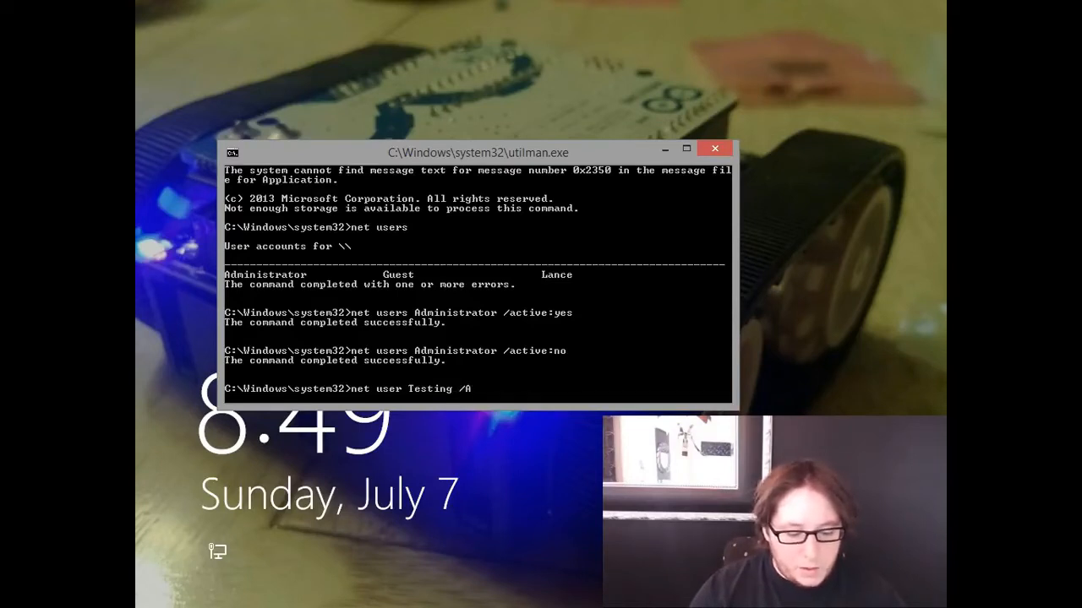
key("Backspace")
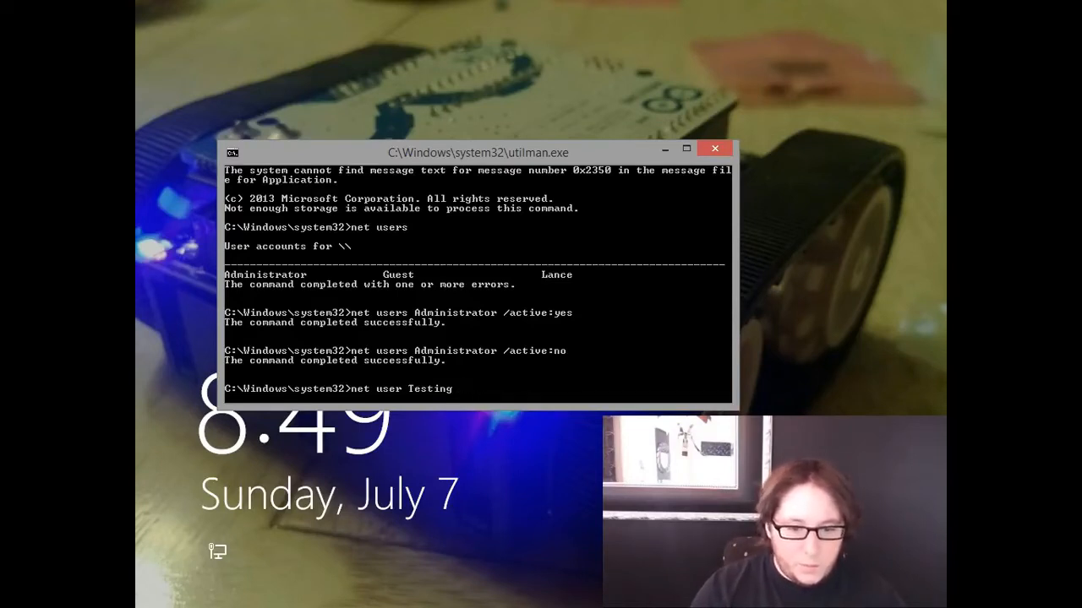
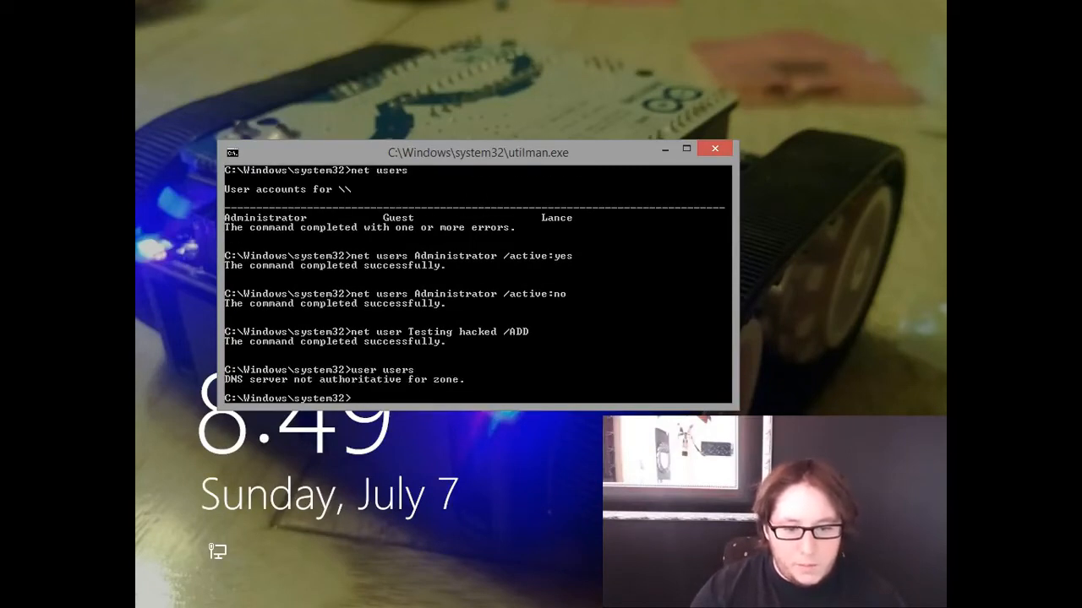
List accounts, then deactivate Testing by editing the recalled command to /active:no
type("net users")
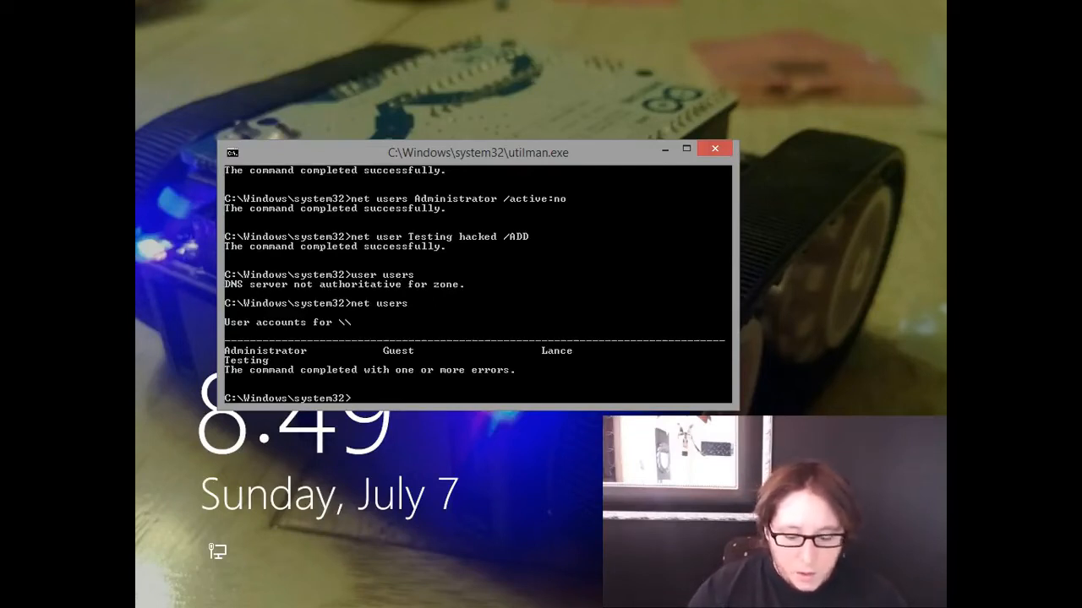
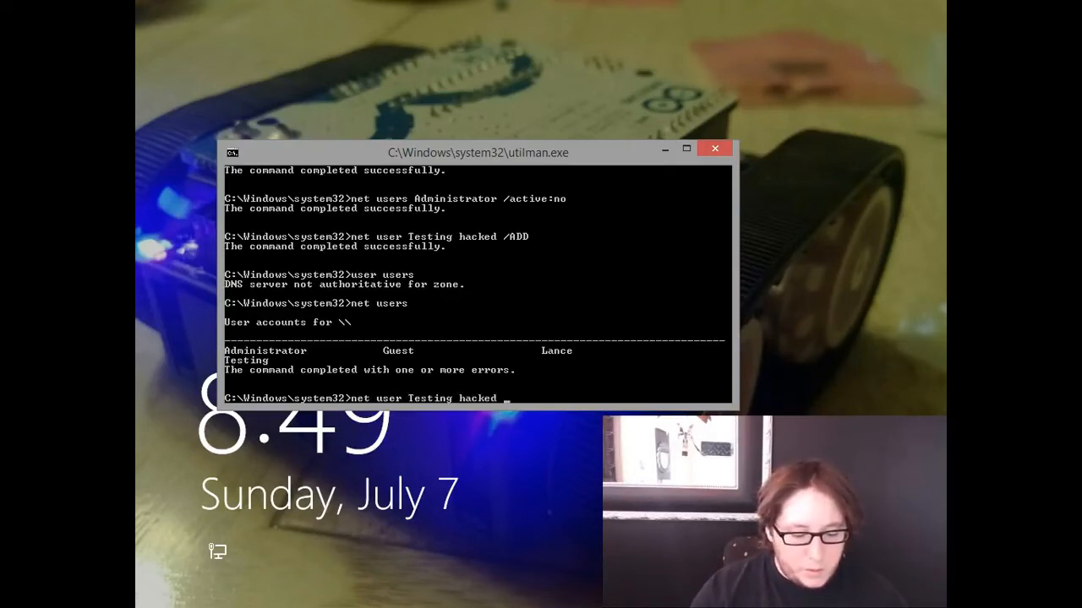
type("/active")
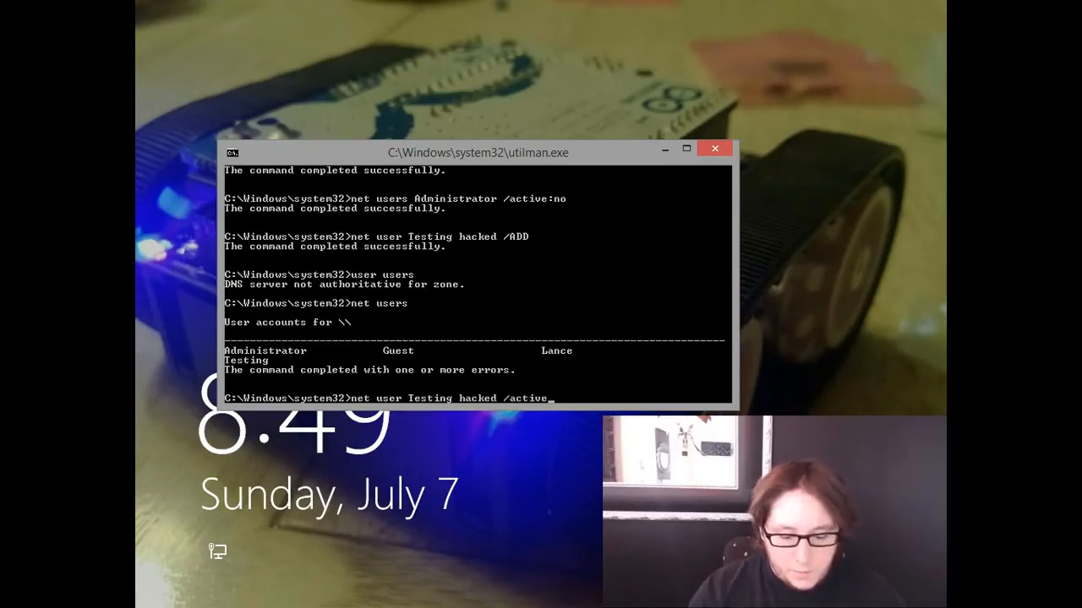
key("Return")
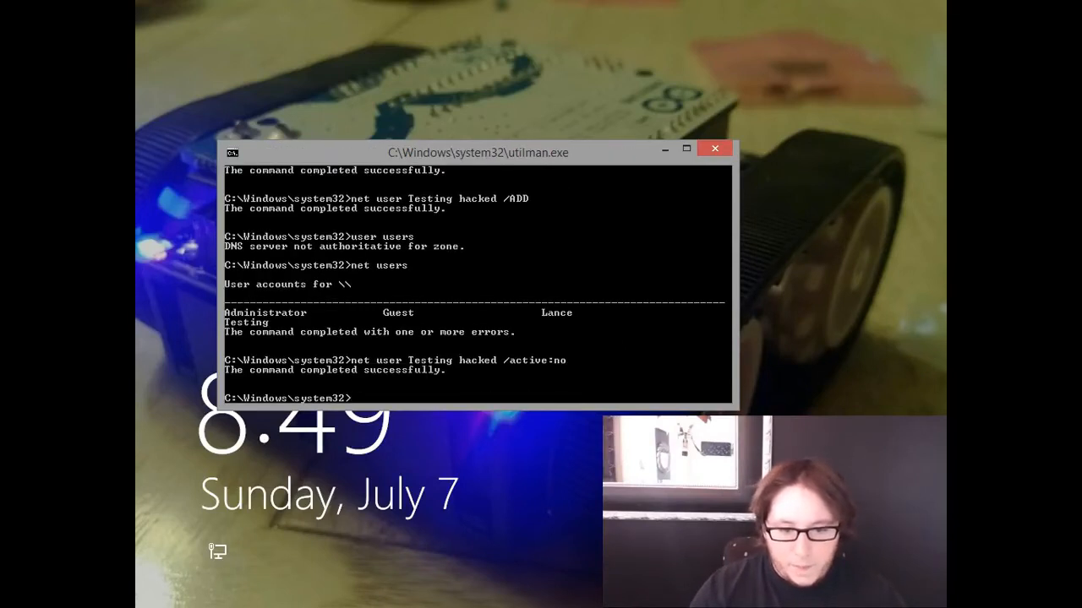
type("n")
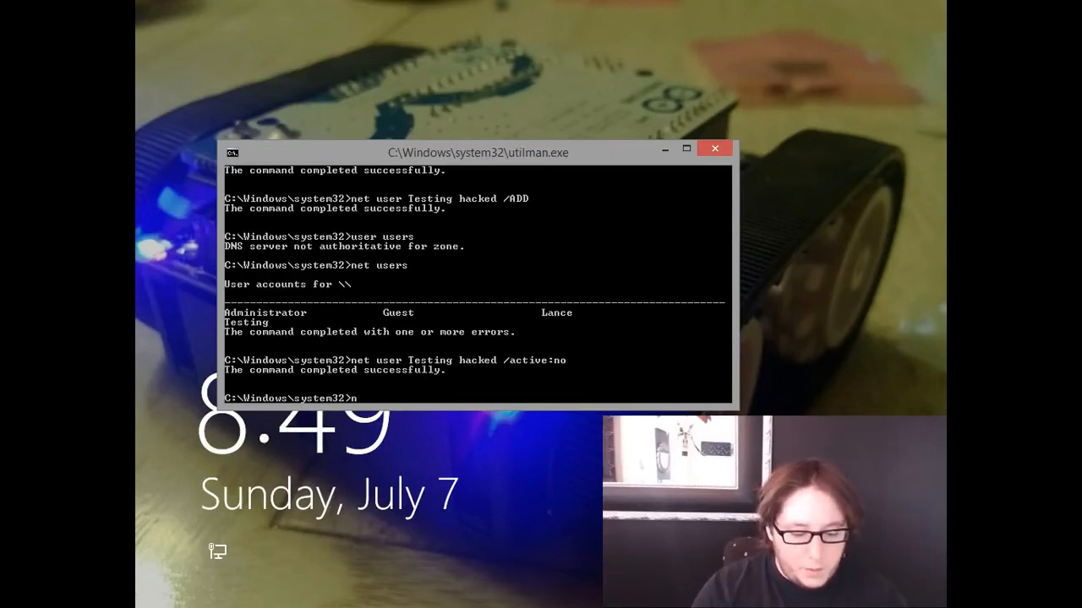
key("Return")
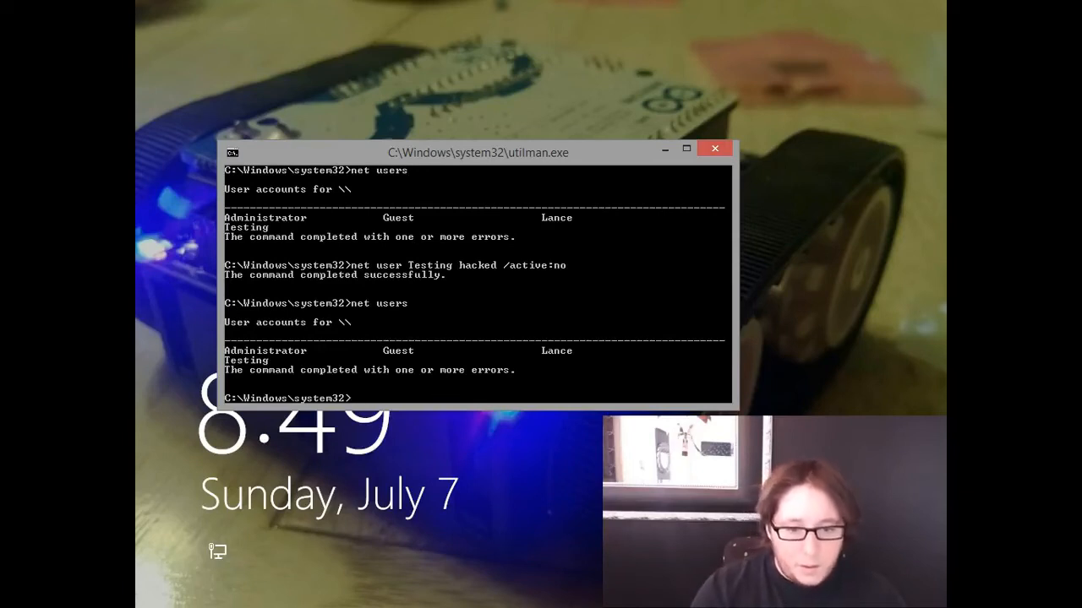
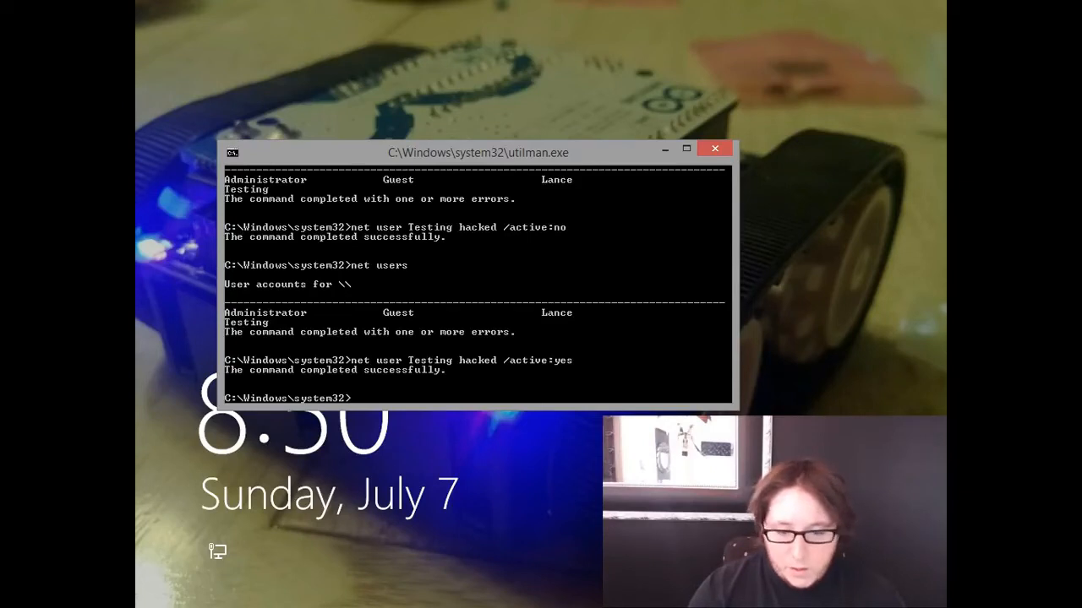
Abandon the partial 'net users /DELE' command and type exit to close the utilman.exe console
type("net users")
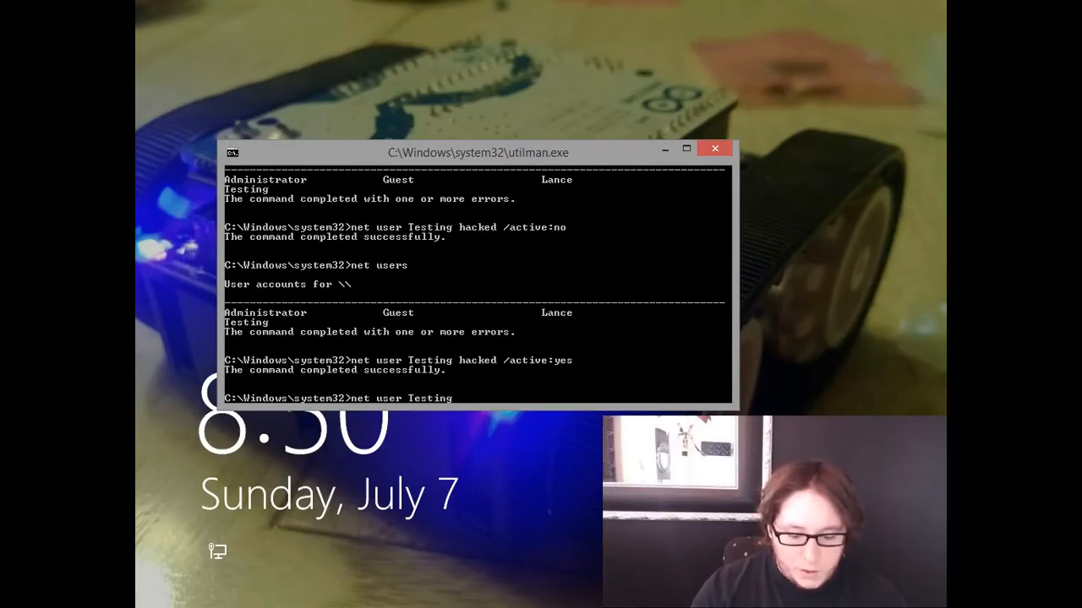
type("/DELE")
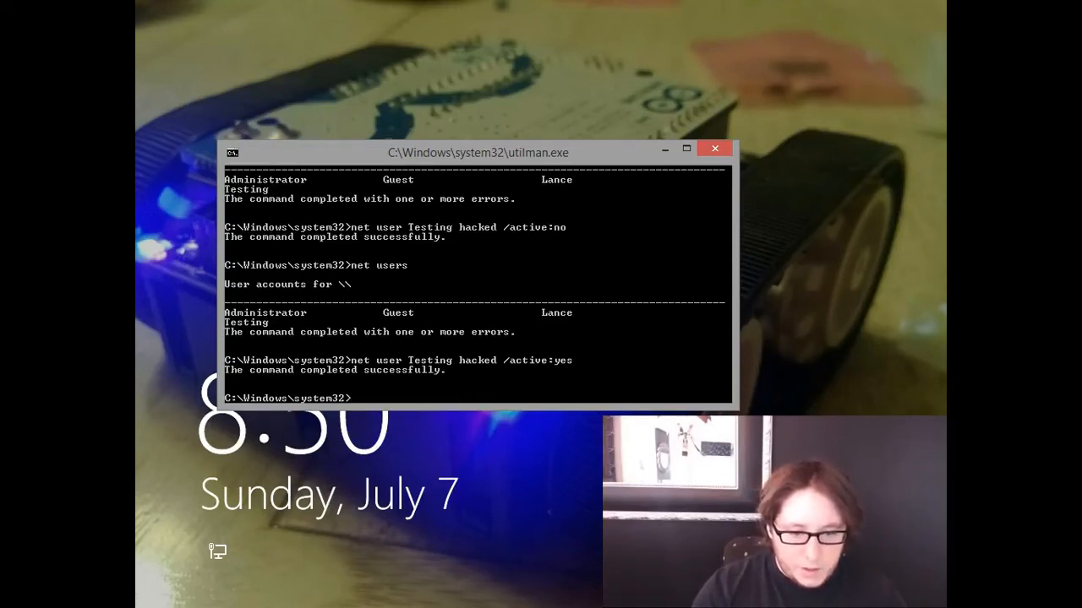
type("exit")
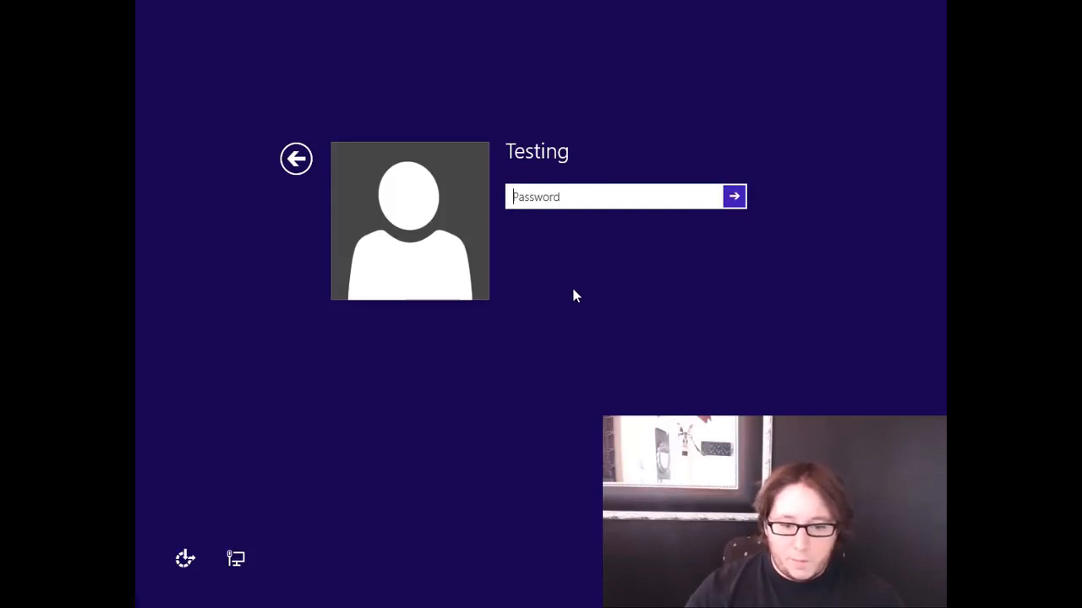
mouse_move(184, 560)
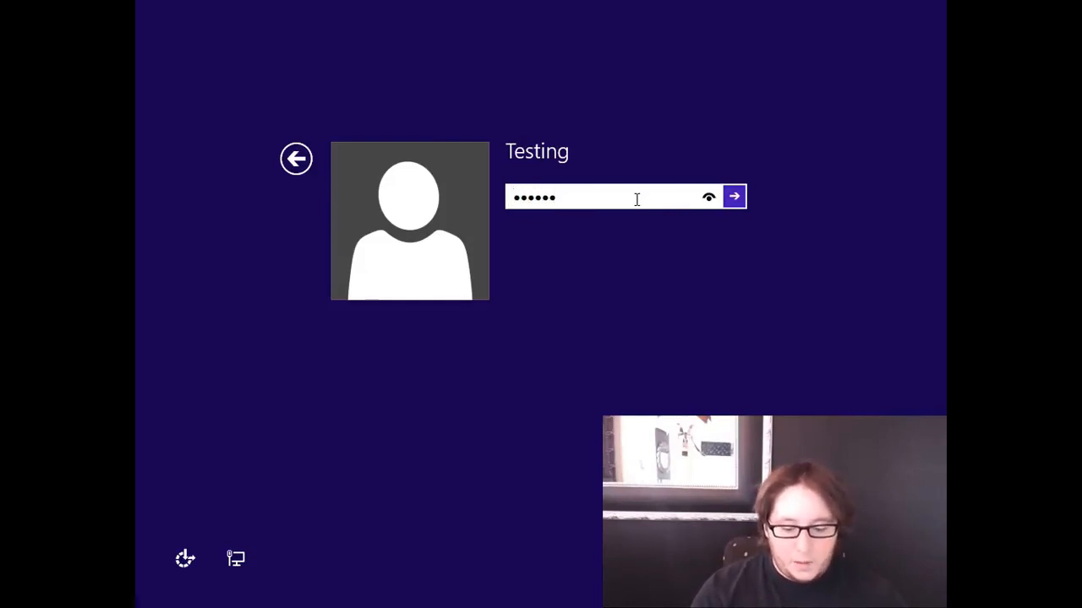
Submit the Testing account's password to begin signing in
left_click(733, 196)
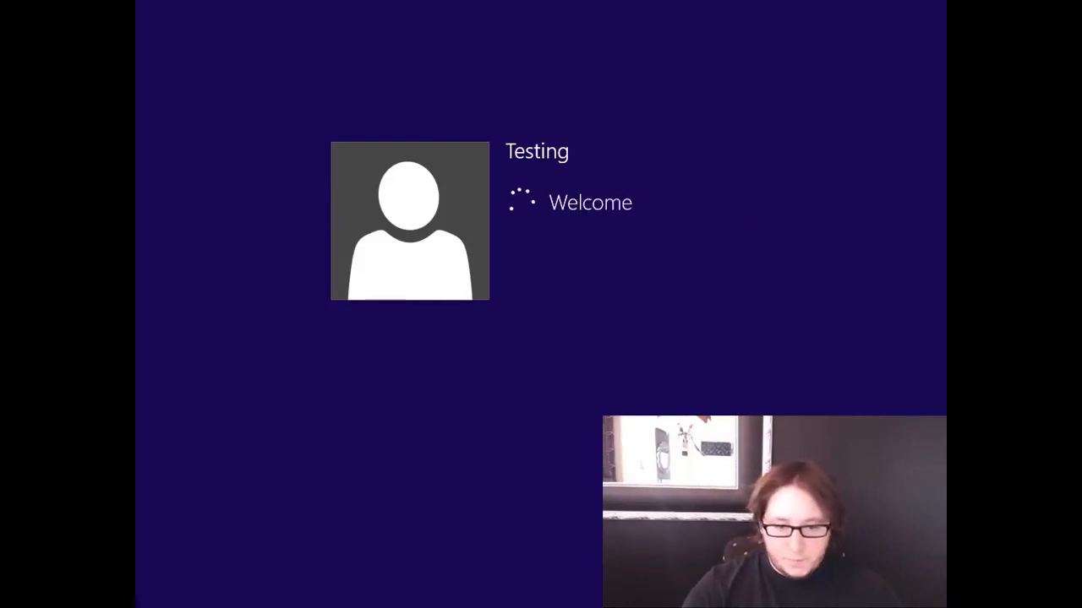